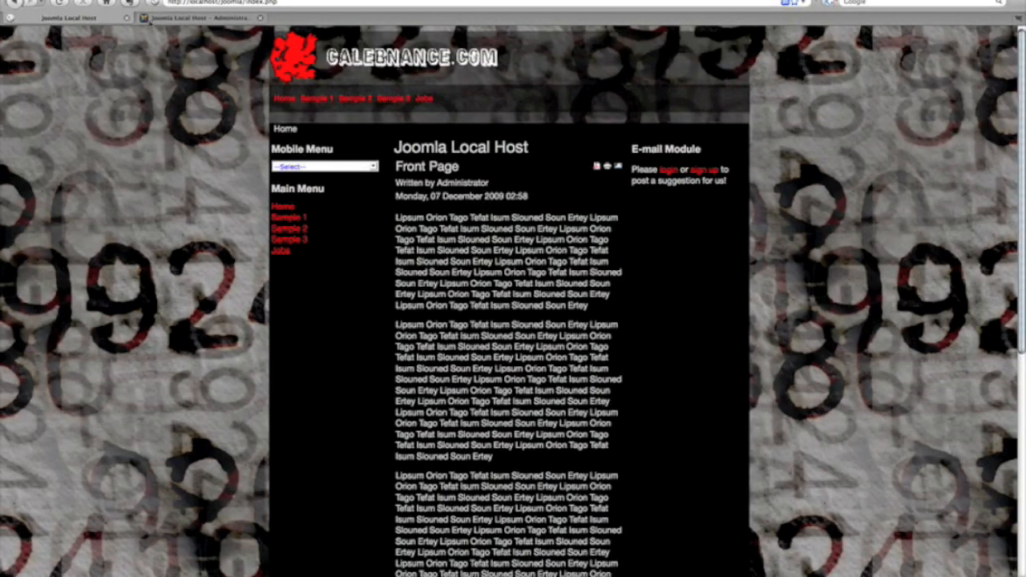
pyautogui.moveTo(196, 17)
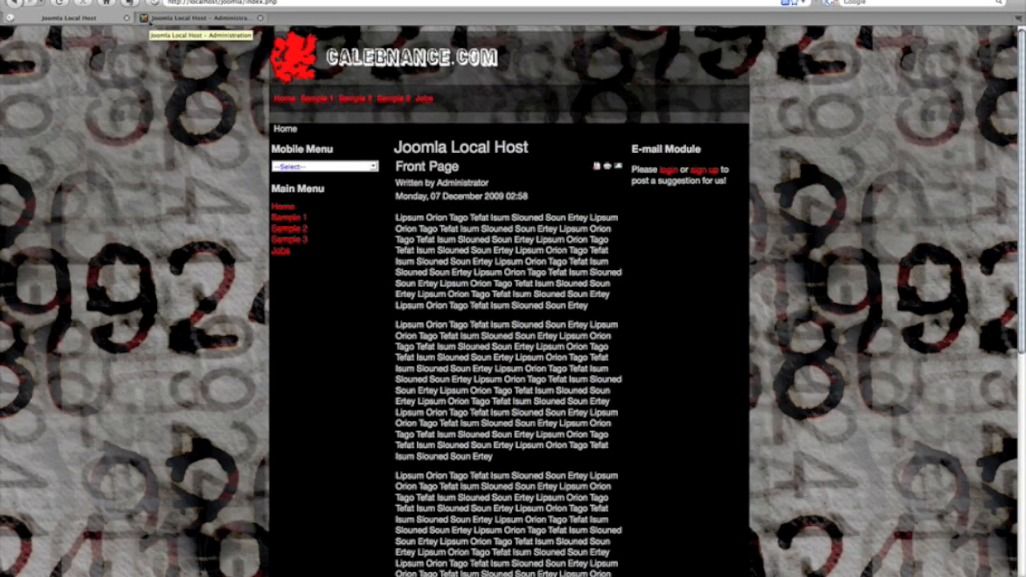
# Step: Go to the administration dashboard and choose Template Manager from the Extensions menu
pyautogui.click(200, 17)
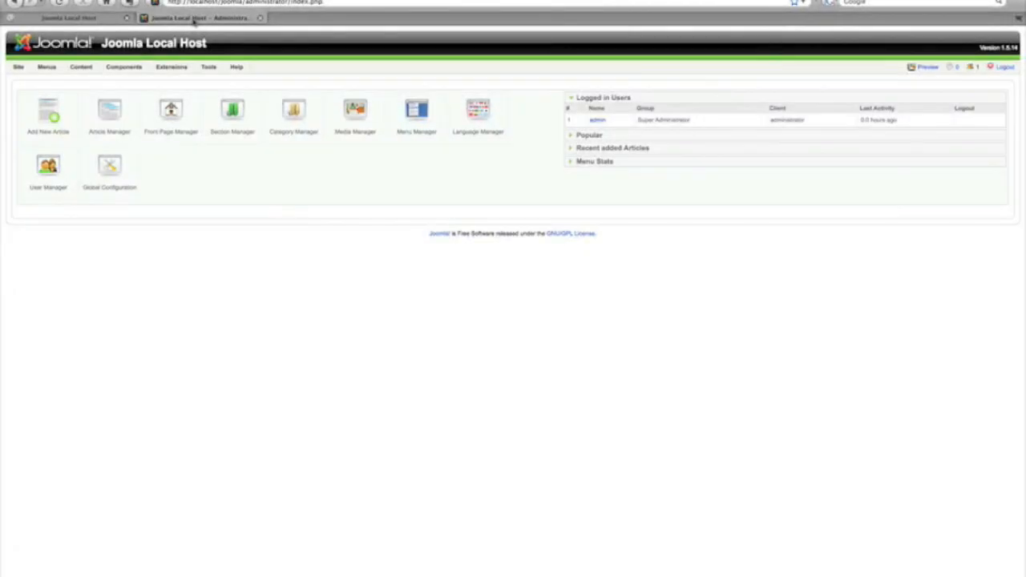
pyautogui.moveTo(68, 17)
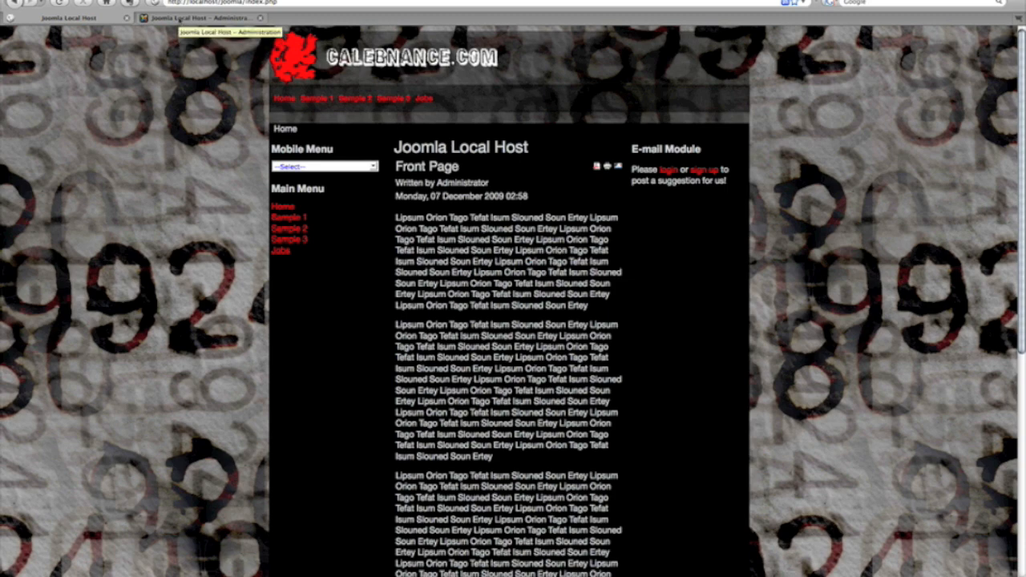
pyautogui.click(201, 18)
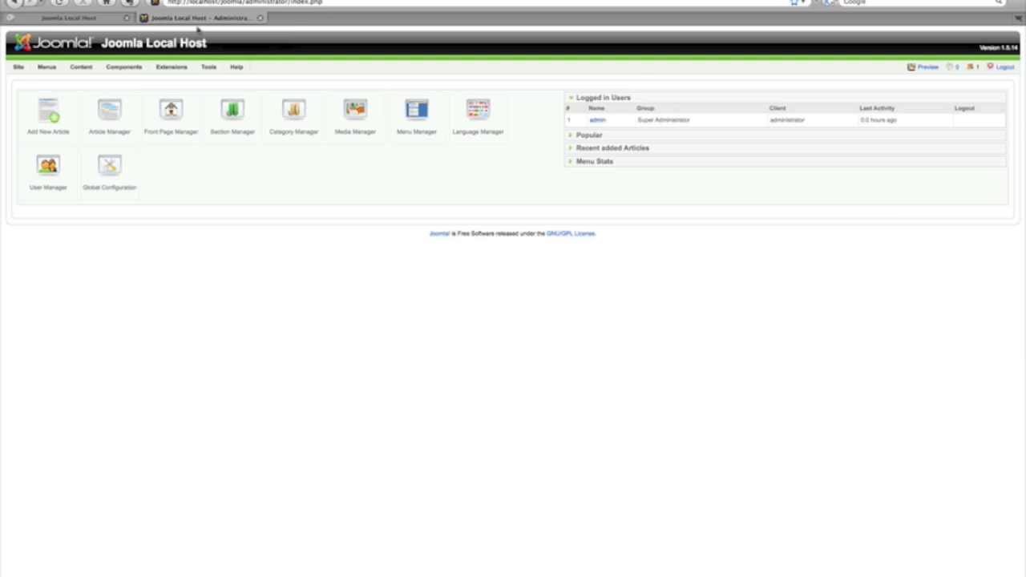
pyautogui.click(170, 66)
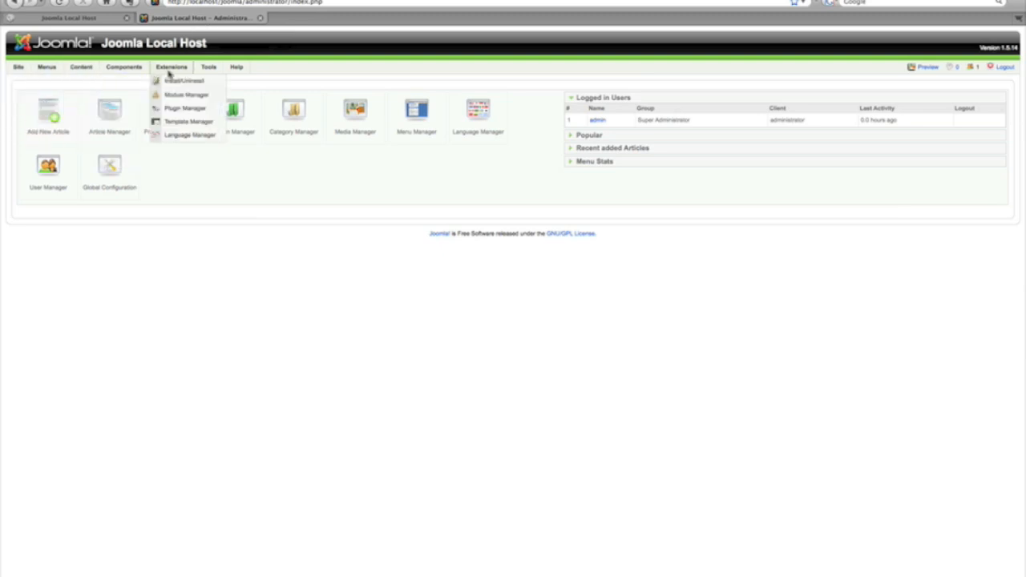
pyautogui.moveTo(188, 121)
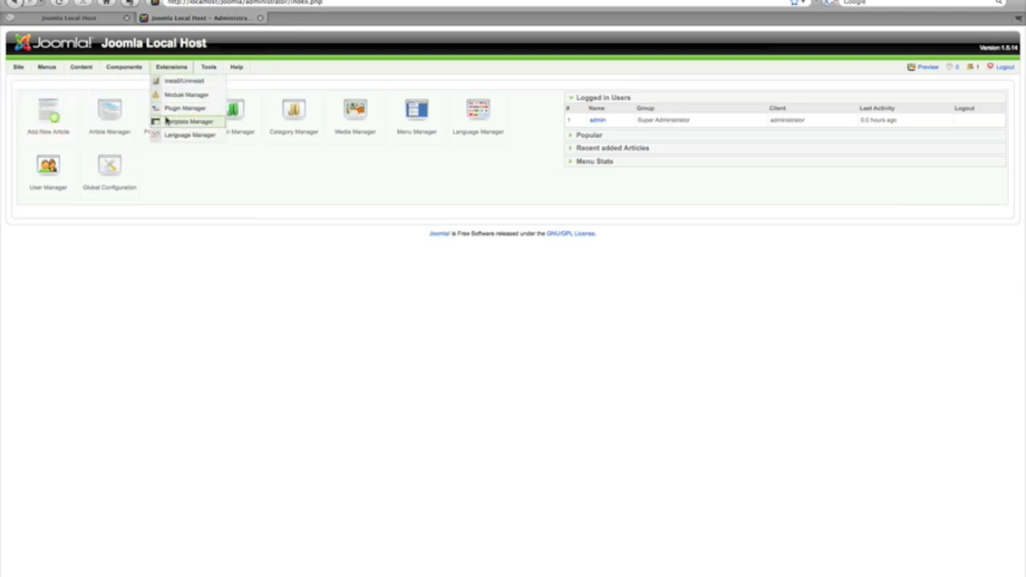
pyautogui.click(189, 121)
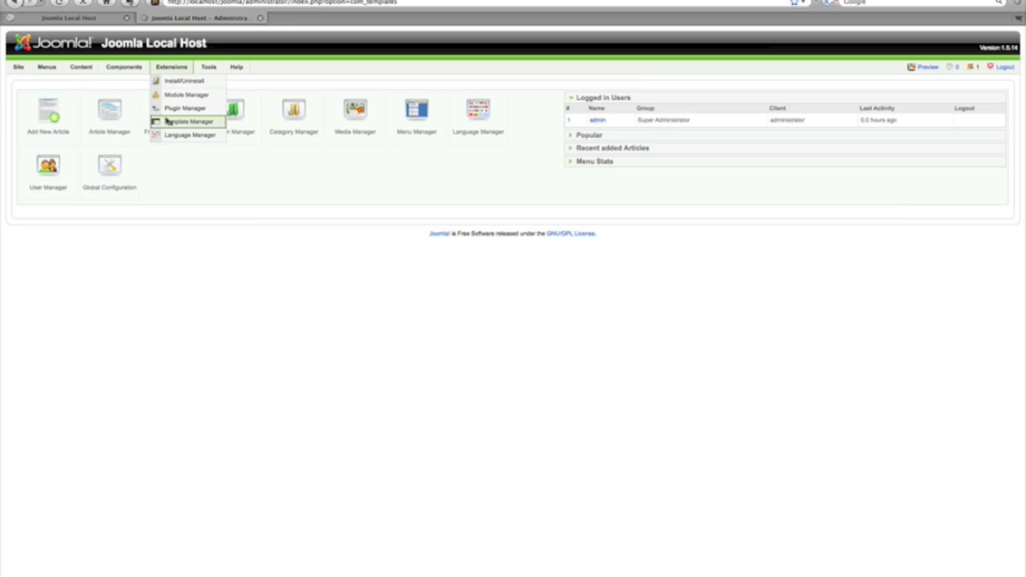
# Step: Load the Site template list showing Free Template - Calebnance.com as default
pyautogui.click(186, 121)
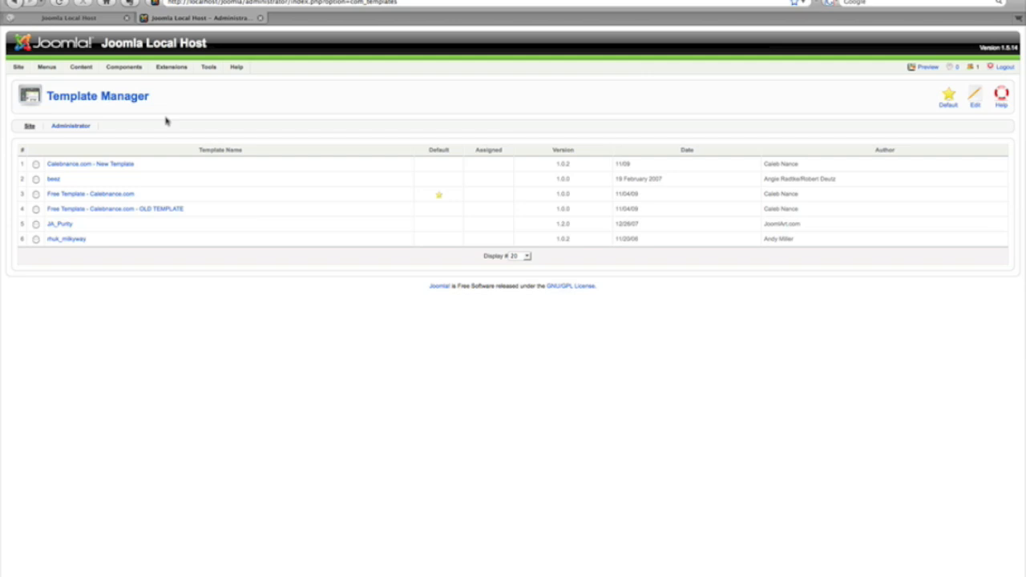
pyautogui.click(171, 67)
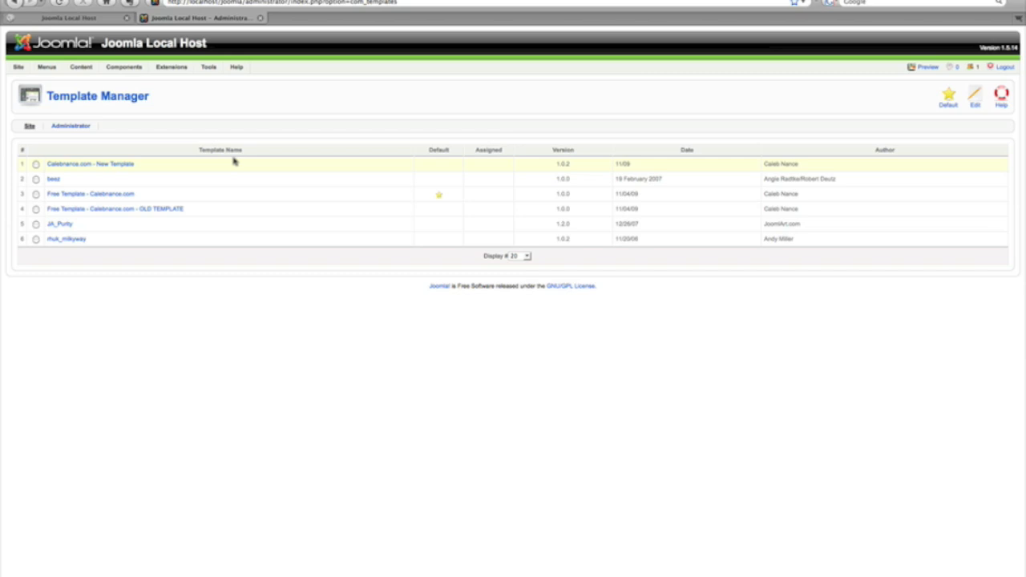
pyautogui.moveTo(78, 179)
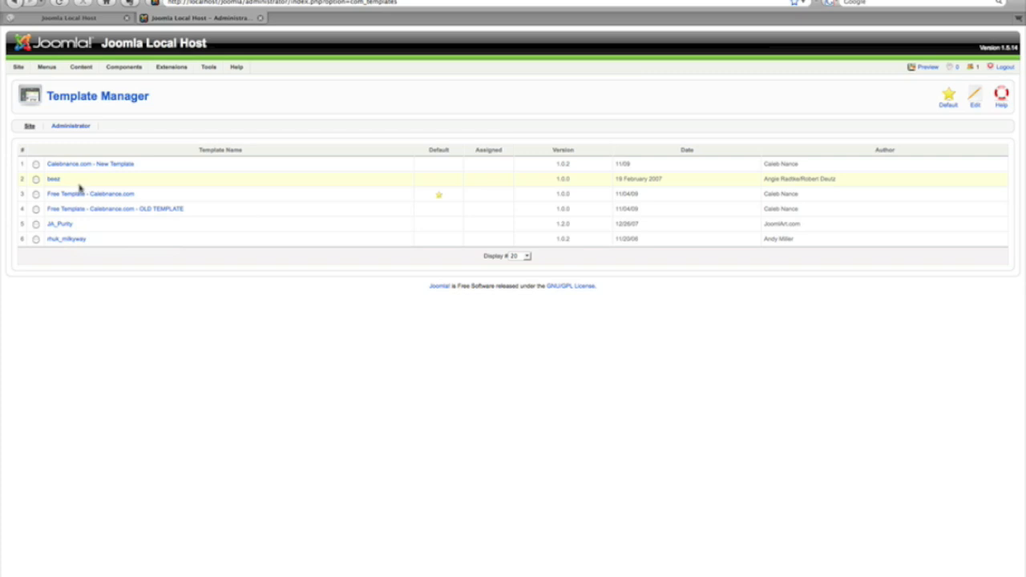
pyautogui.moveTo(127, 201)
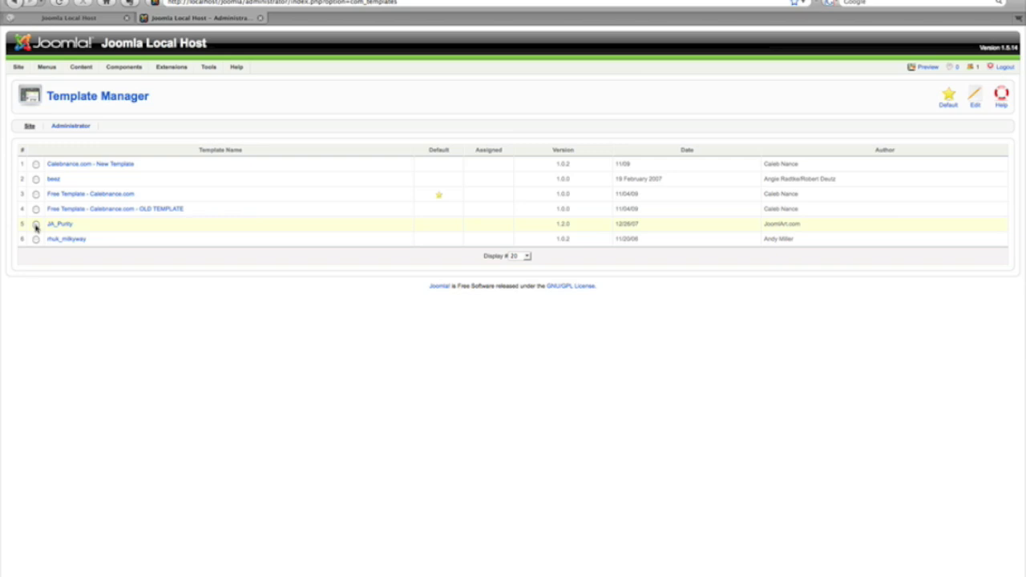
# Step: Select JA_Purity and mark it default with the toolbar star
pyautogui.click(35, 223)
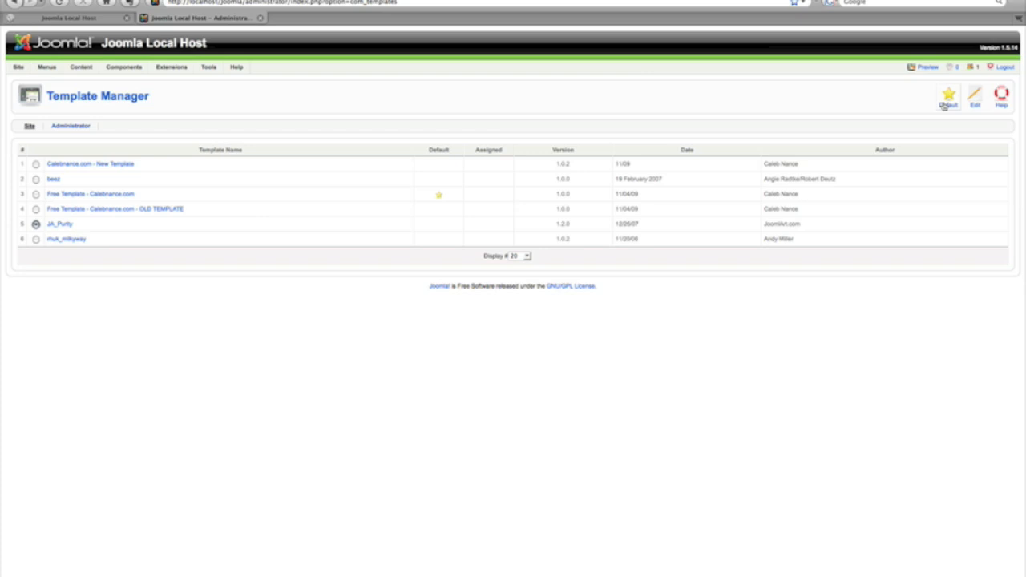
pyautogui.click(948, 96)
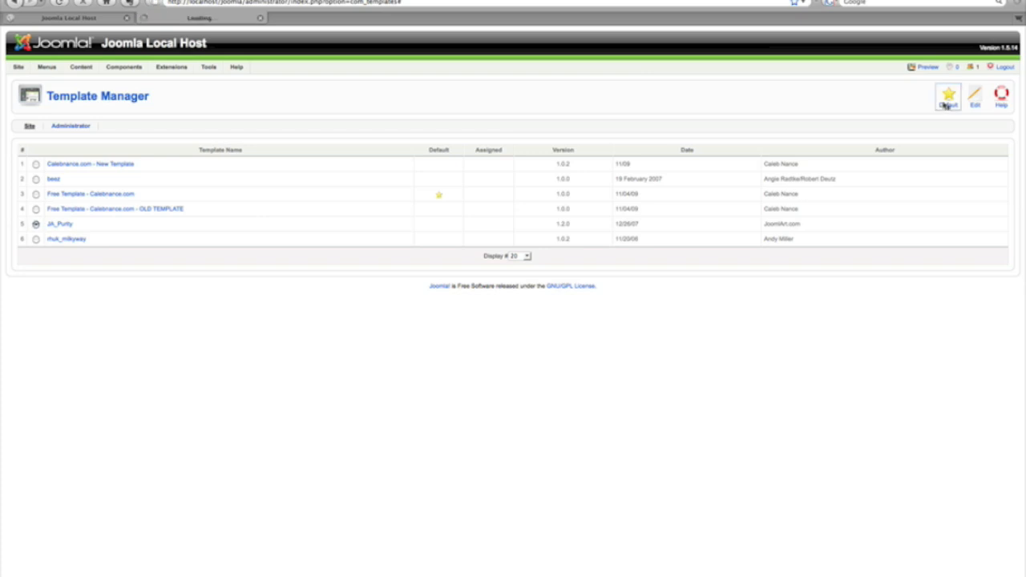
pyautogui.click(947, 97)
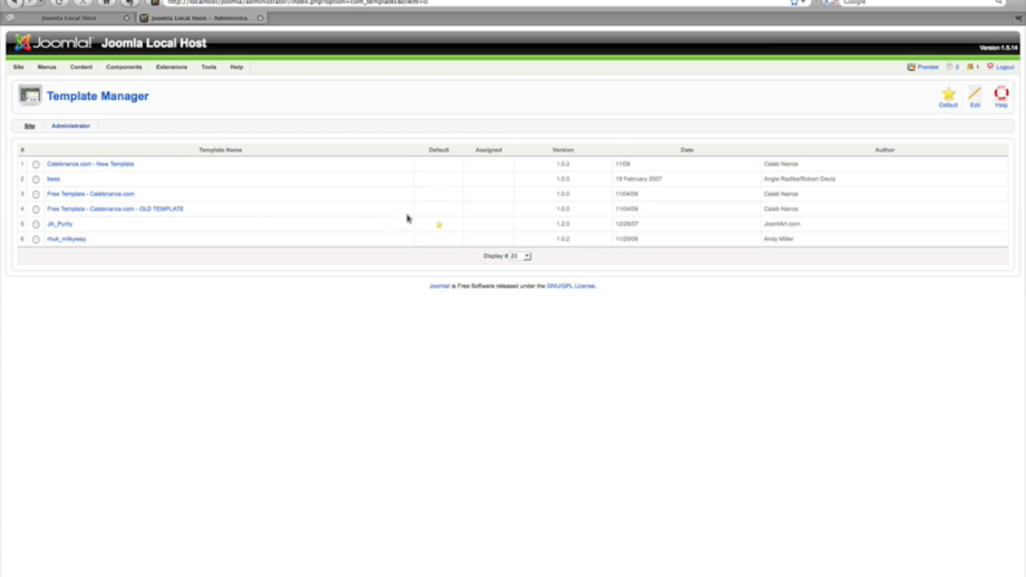
pyautogui.click(59, 224)
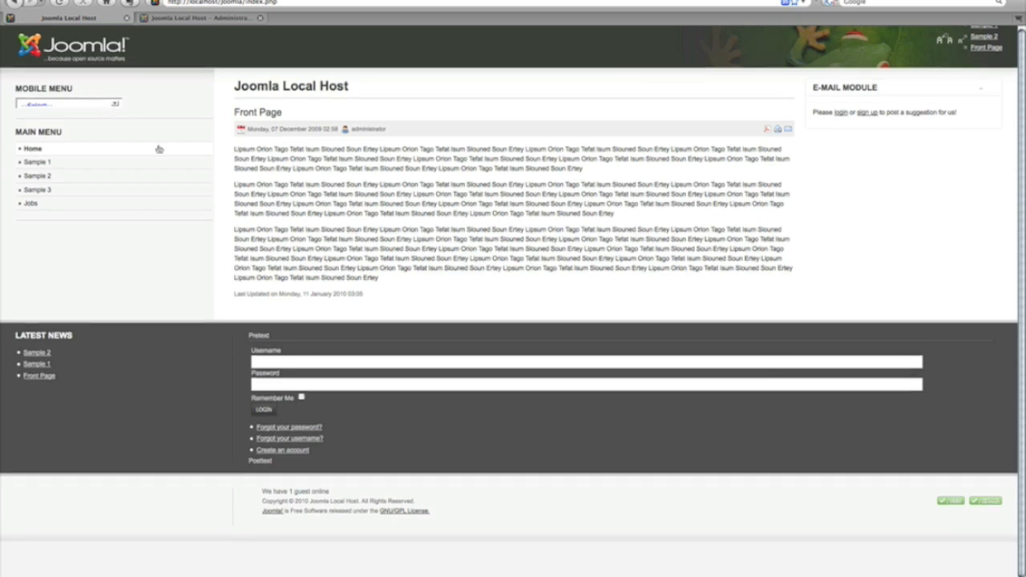
pyautogui.moveTo(125, 132)
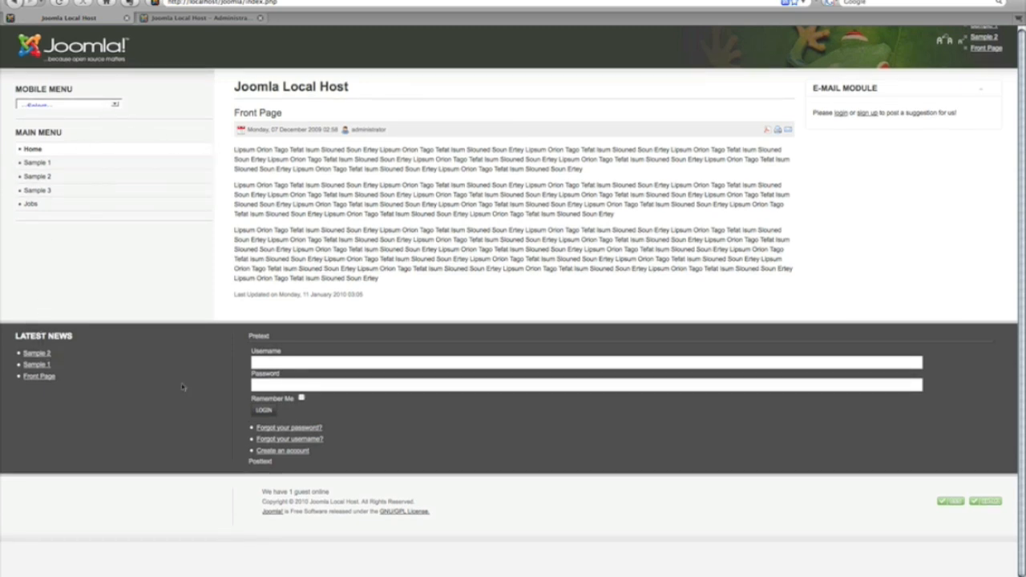
pyautogui.moveTo(691, 124)
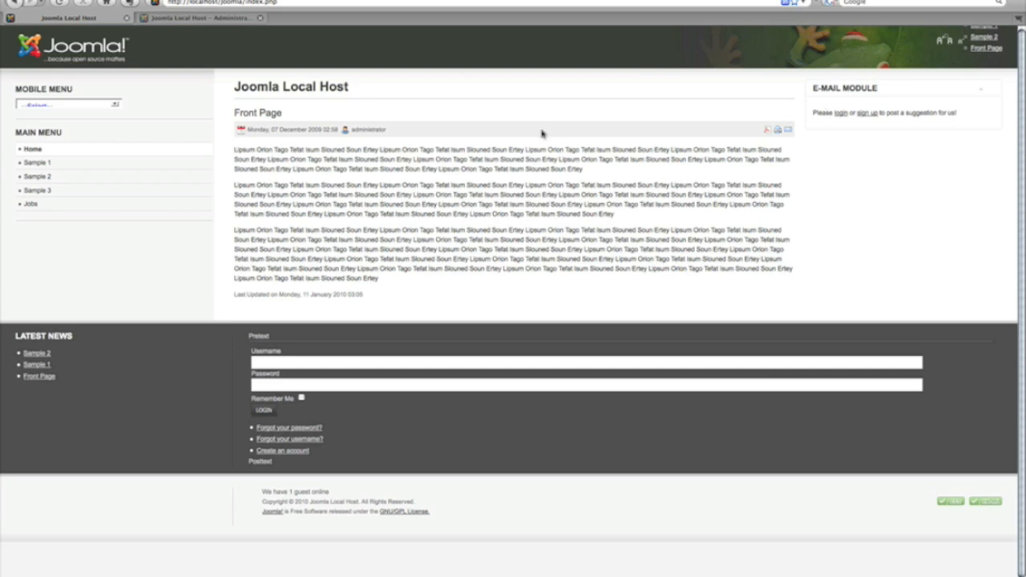
pyautogui.moveTo(542, 134)
pyautogui.write('?tp=1')
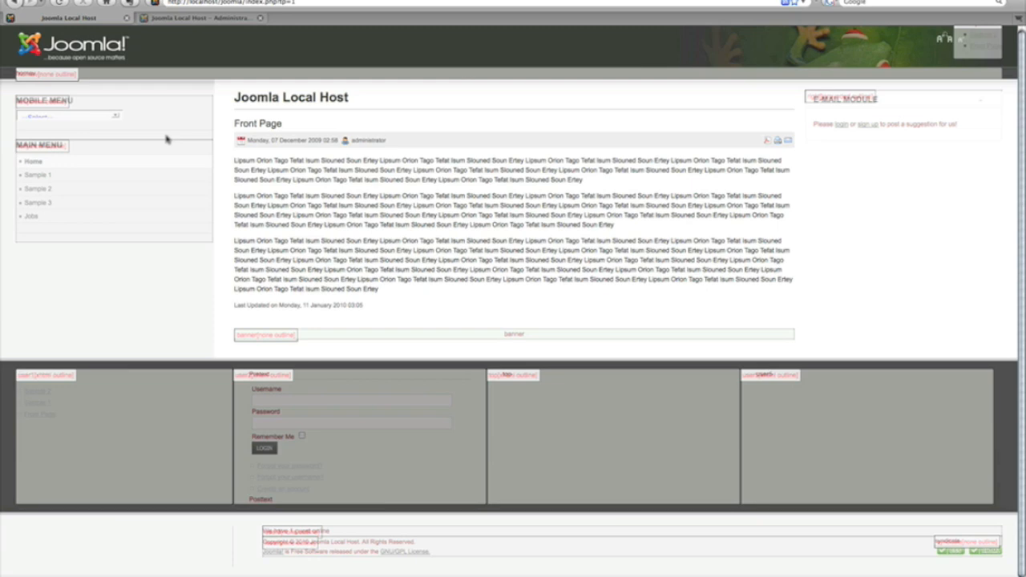
pyautogui.moveTo(163, 422)
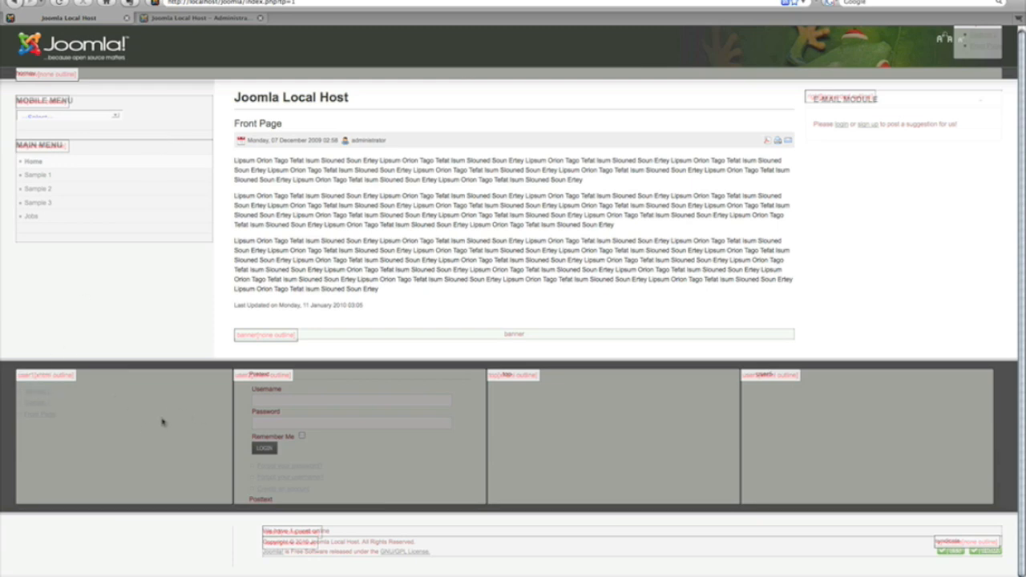
pyautogui.moveTo(557, 447)
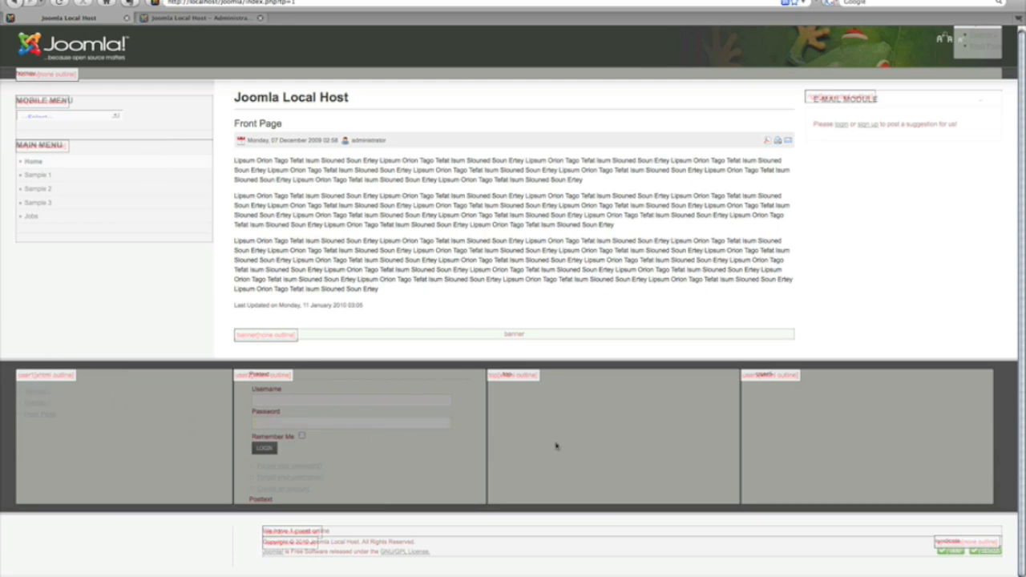
pyautogui.moveTo(497, 381)
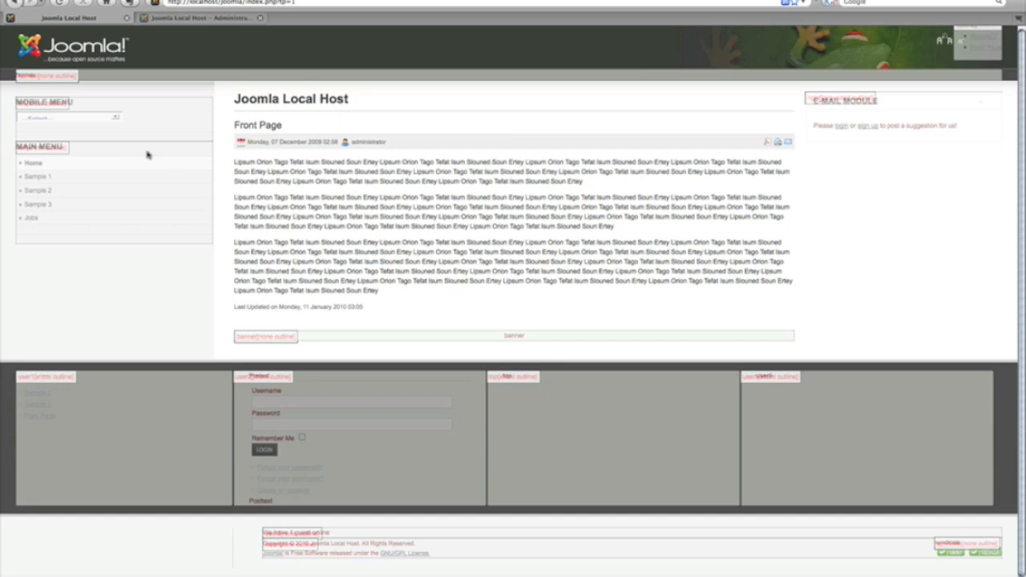
pyautogui.moveTo(136, 165)
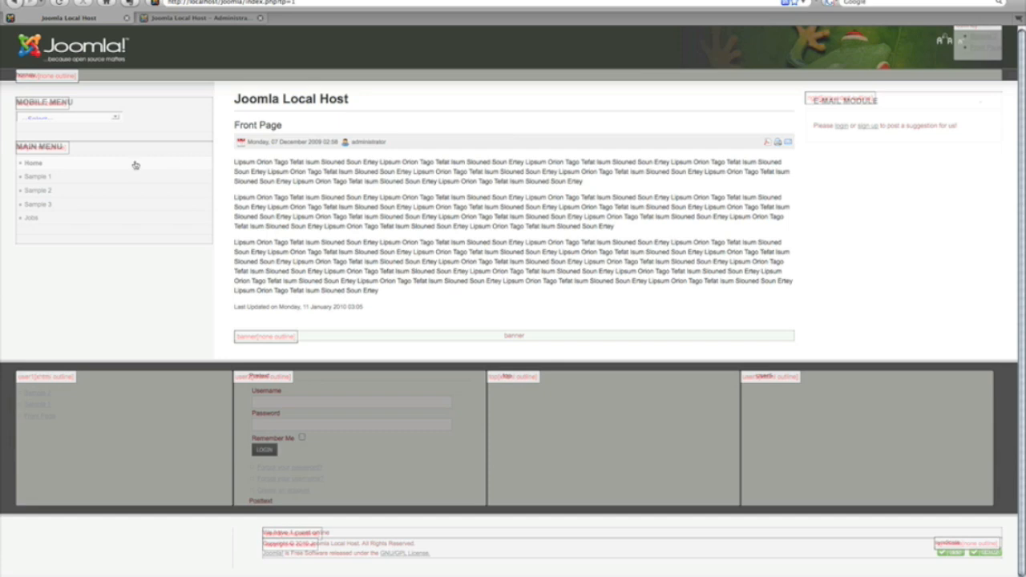
pyautogui.moveTo(768, 445)
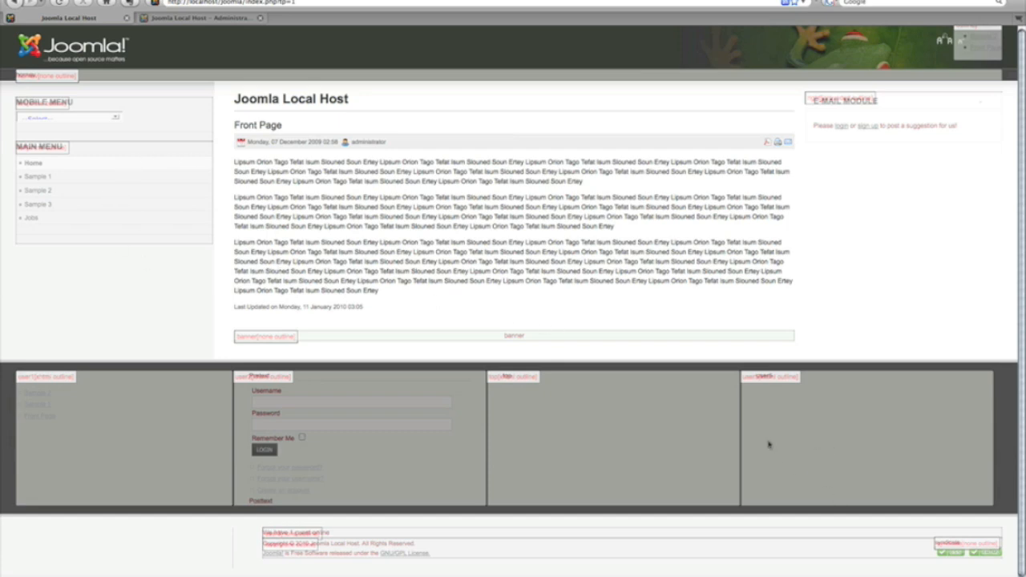
pyautogui.moveTo(597, 401)
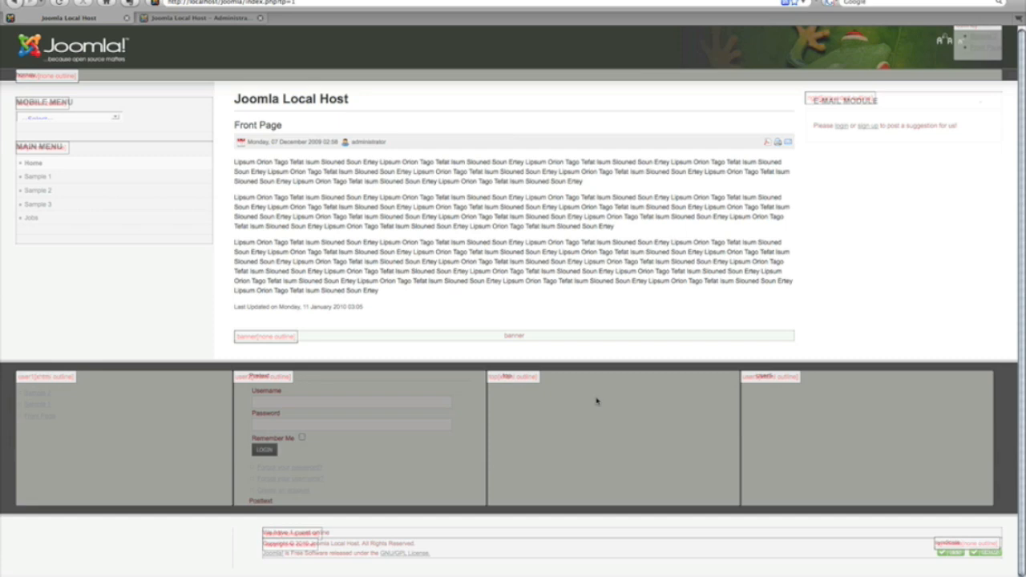
pyautogui.moveTo(590, 402)
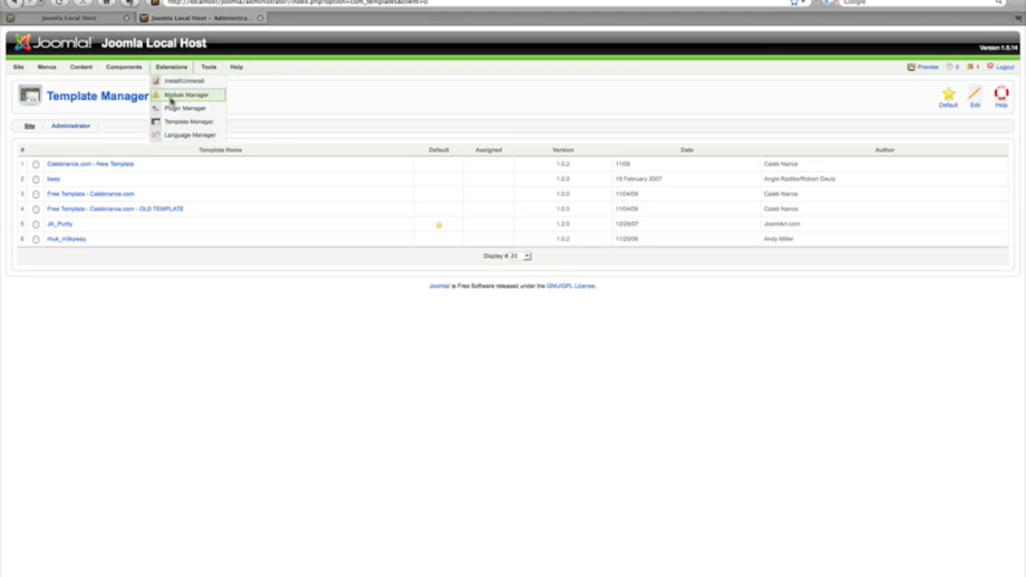
# Step: From Module Manager, edit Mobile Menu and set its Position to user3
pyautogui.click(185, 95)
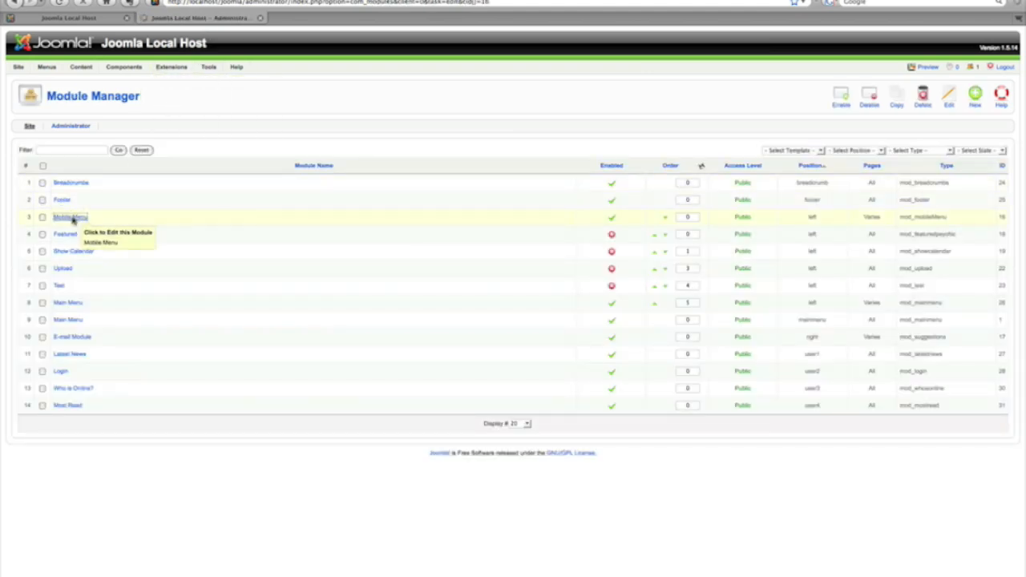
pyautogui.click(69, 218)
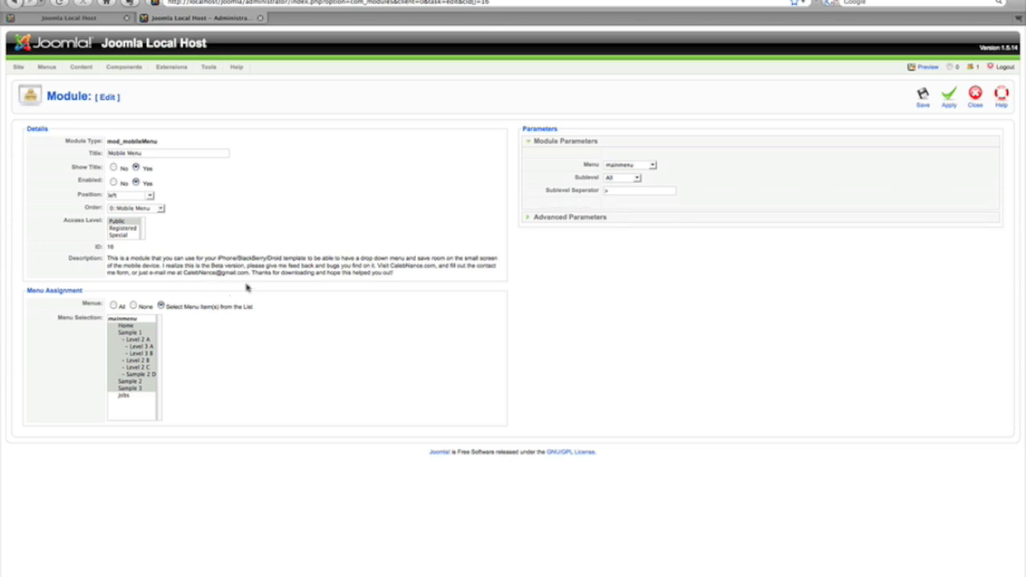
pyautogui.moveTo(144, 191)
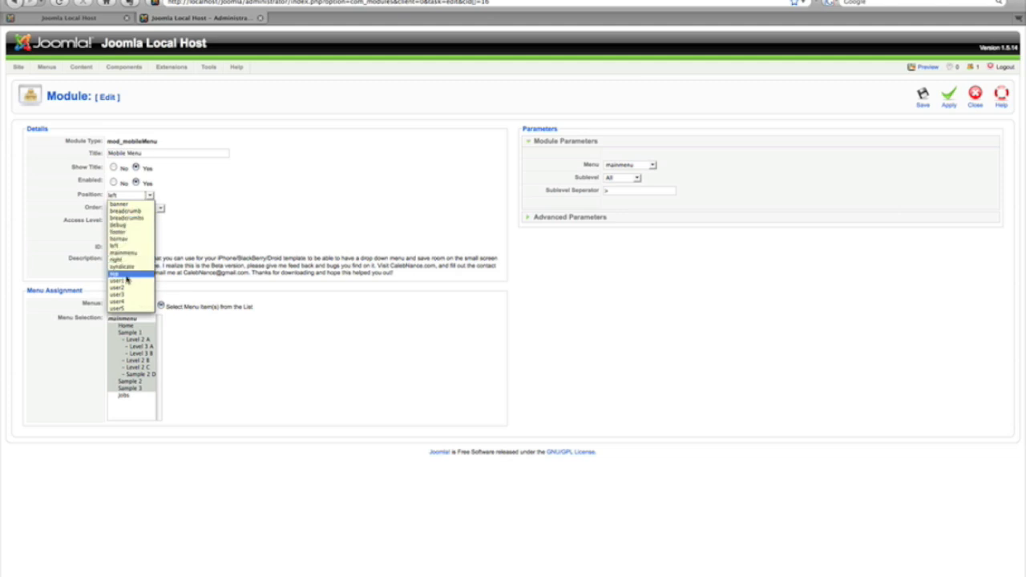
pyautogui.click(124, 280)
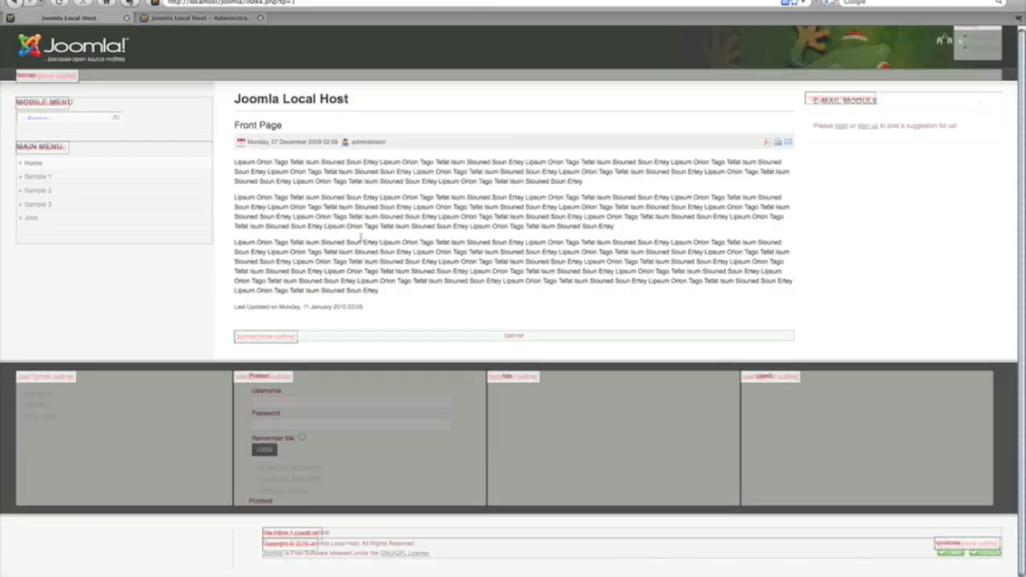
pyautogui.moveTo(417, 317)
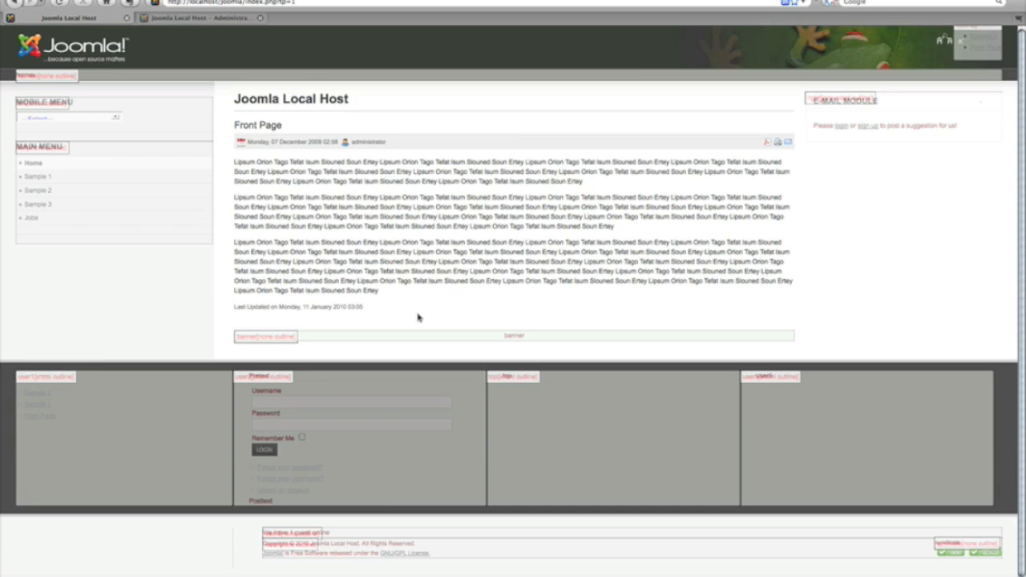
pyautogui.moveTo(586, 442)
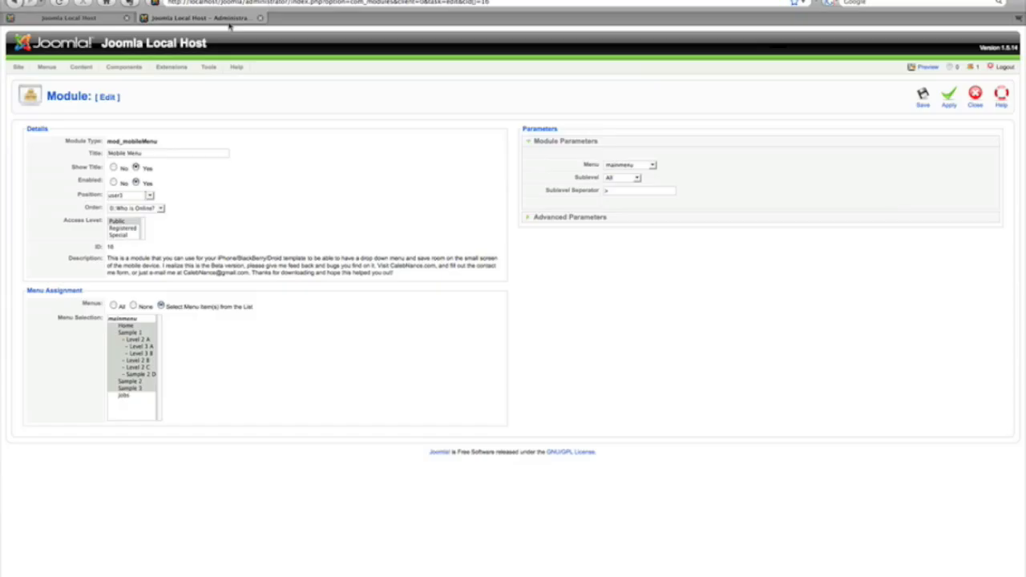
# Step: Set the Mobile Menu position to top, then back to left
pyautogui.click(149, 194)
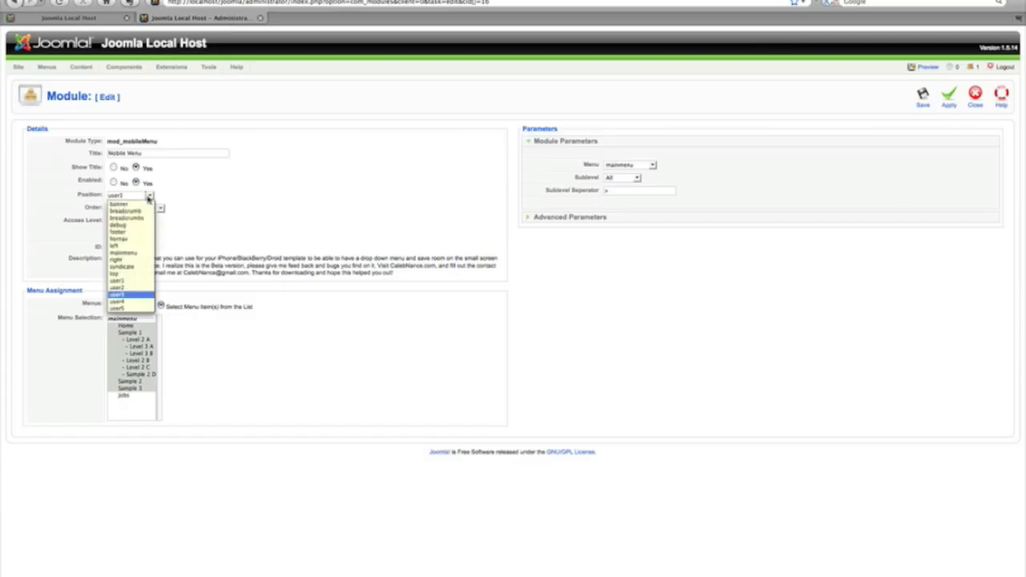
pyautogui.click(113, 273)
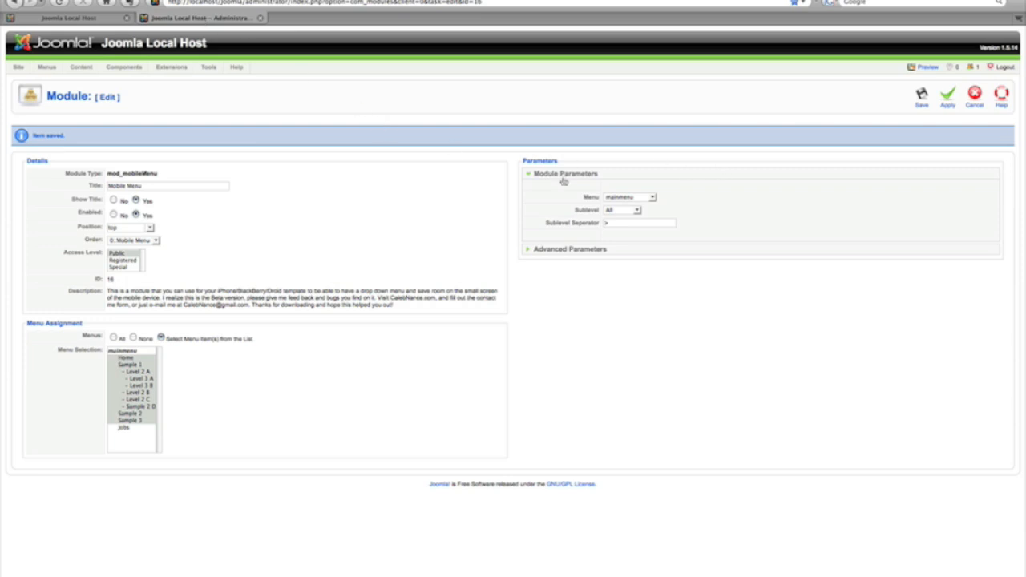
pyautogui.click(149, 226)
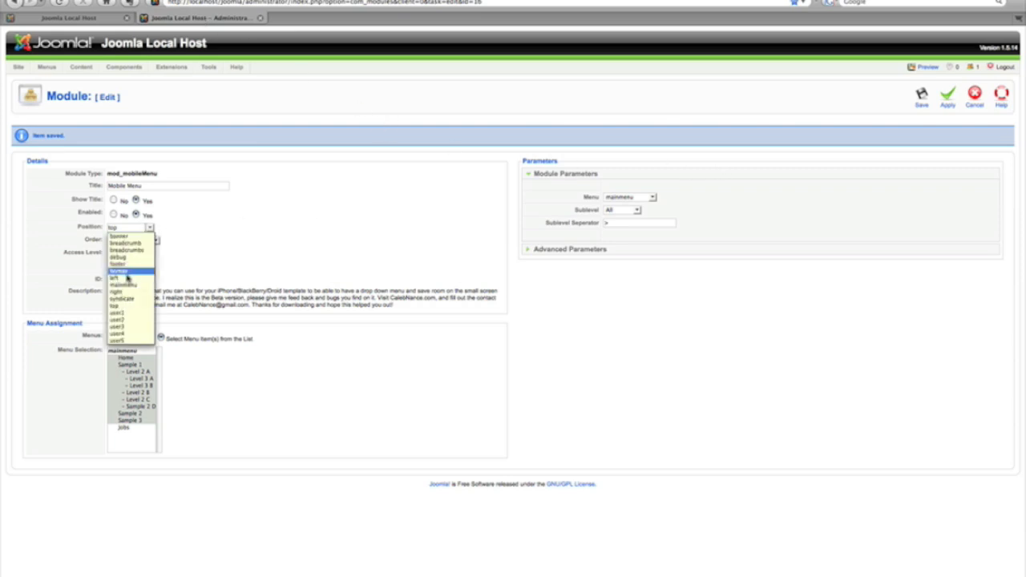
pyautogui.click(113, 278)
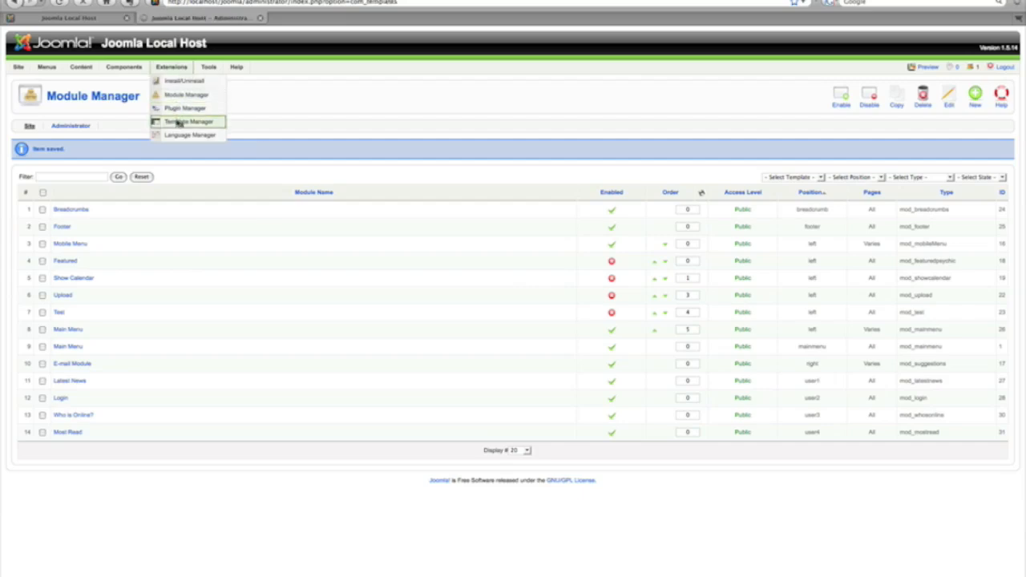
# Step: Check the live front page and return to the admin Template Manager list
pyautogui.click(187, 121)
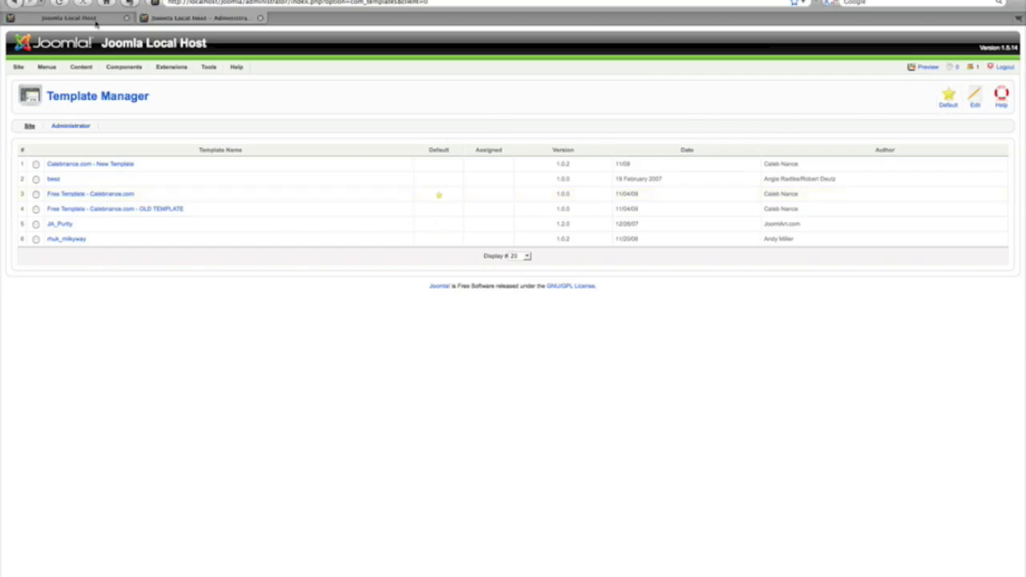
pyautogui.click(68, 18)
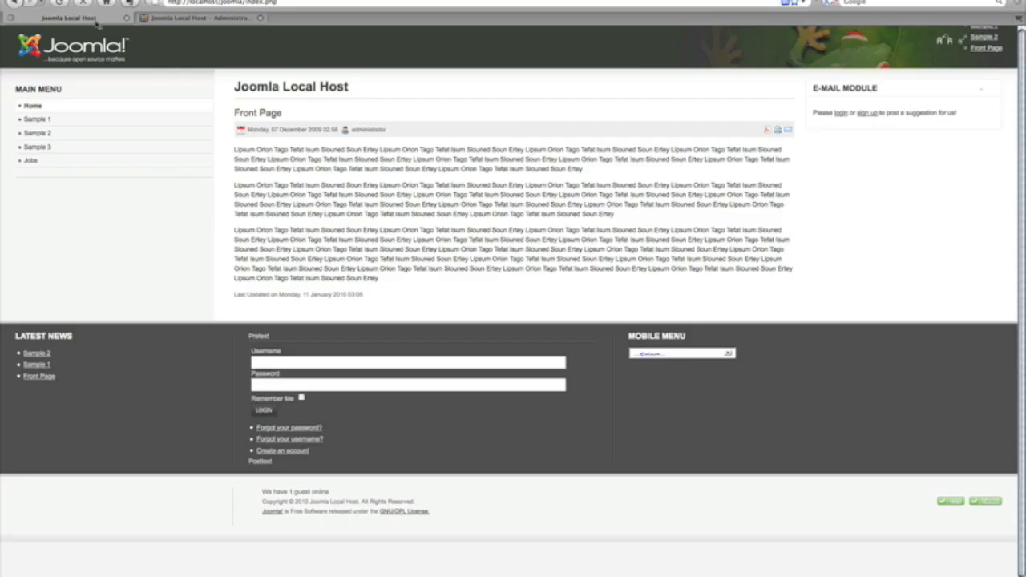
pyautogui.click(200, 18)
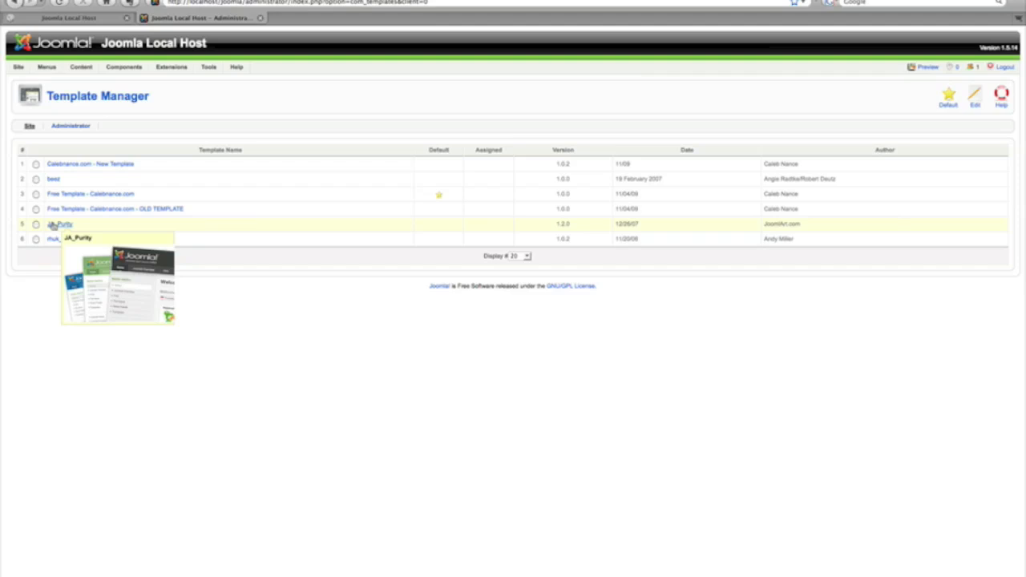
# Step: In JA_Purity, set Menus to Select from List and assign Sample 2 through Jobs
pyautogui.click(63, 224)
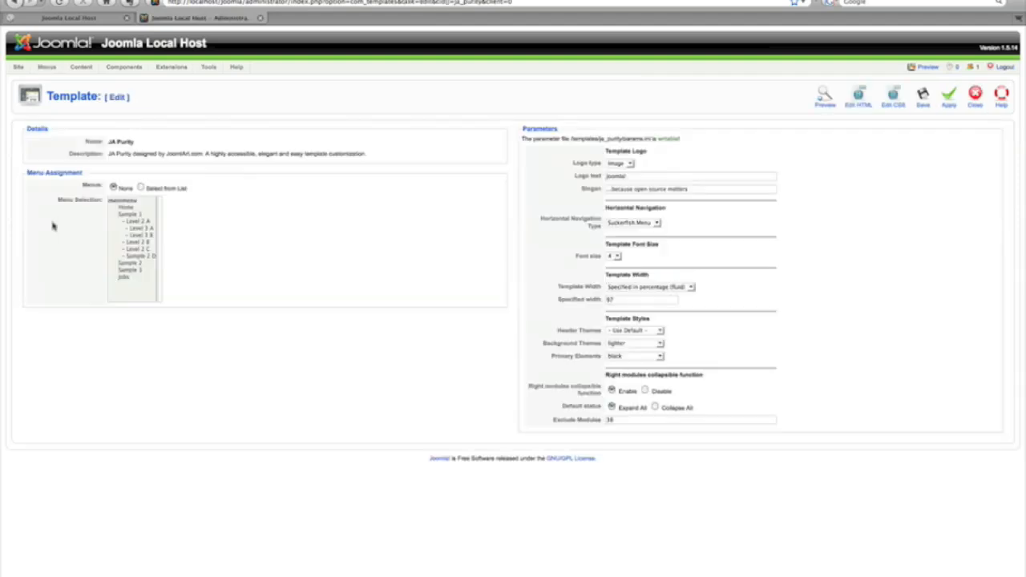
pyautogui.moveTo(243, 275)
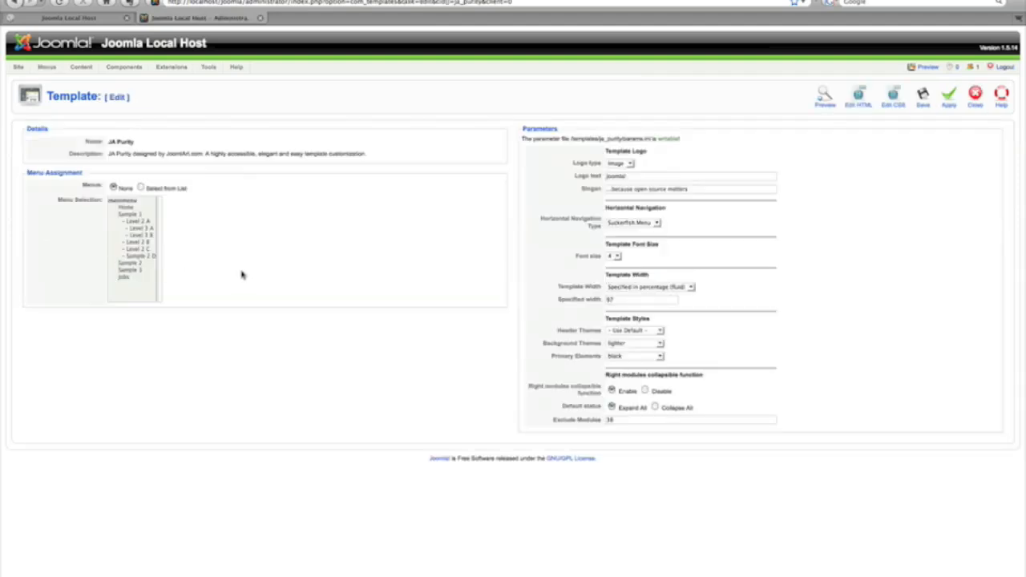
pyautogui.moveTo(212, 224)
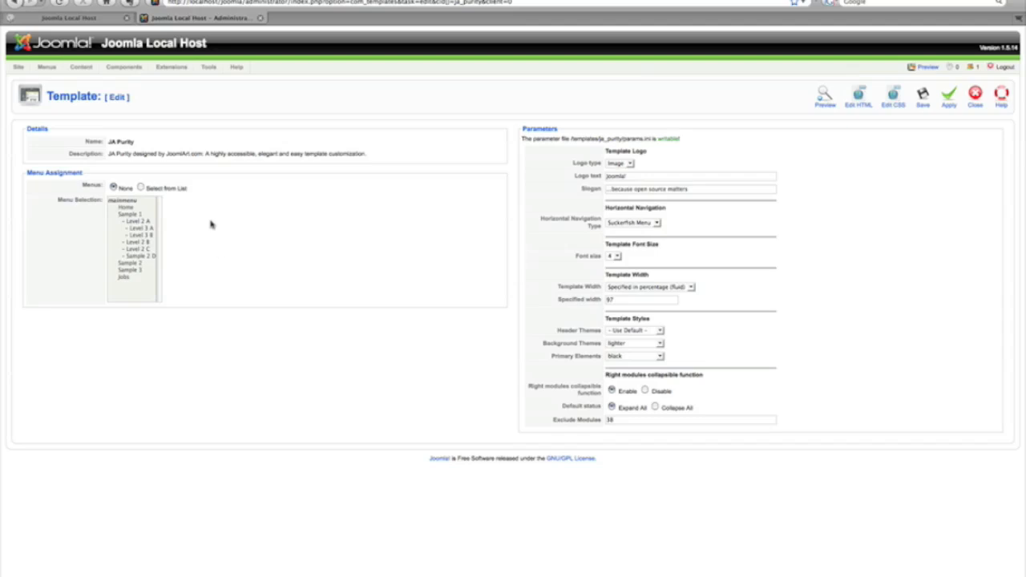
pyautogui.click(141, 187)
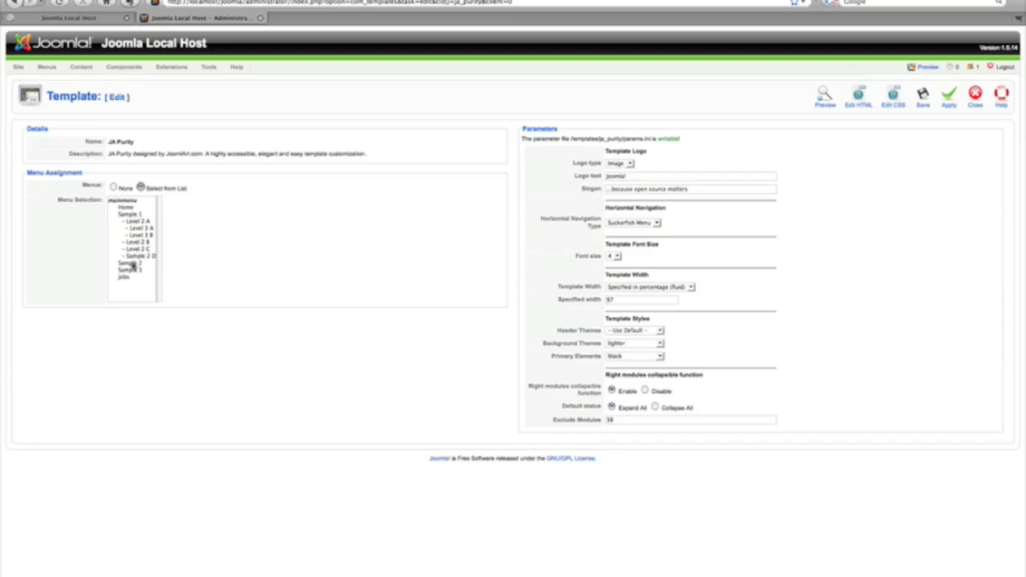
pyautogui.click(130, 263)
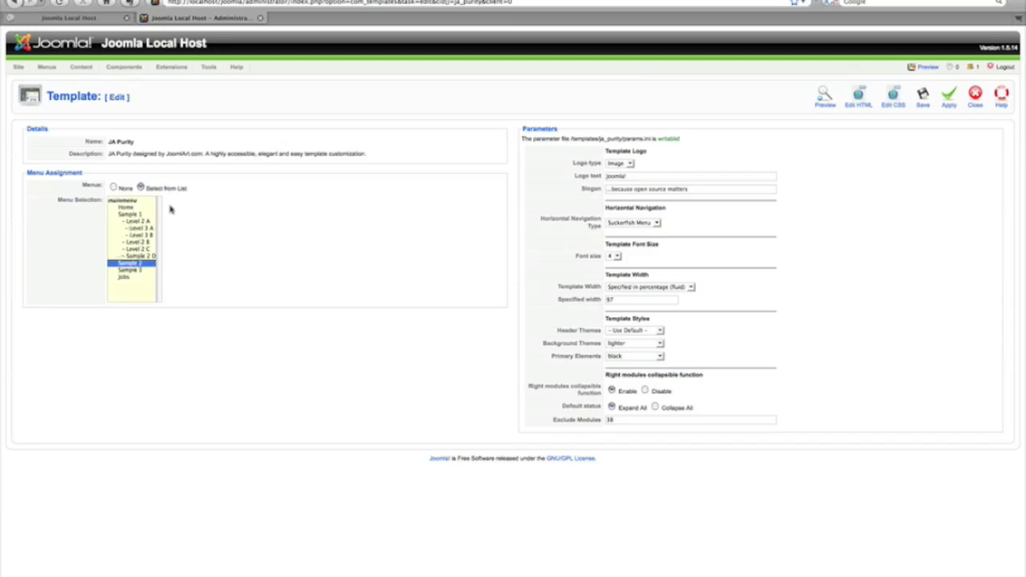
pyautogui.moveTo(160, 167)
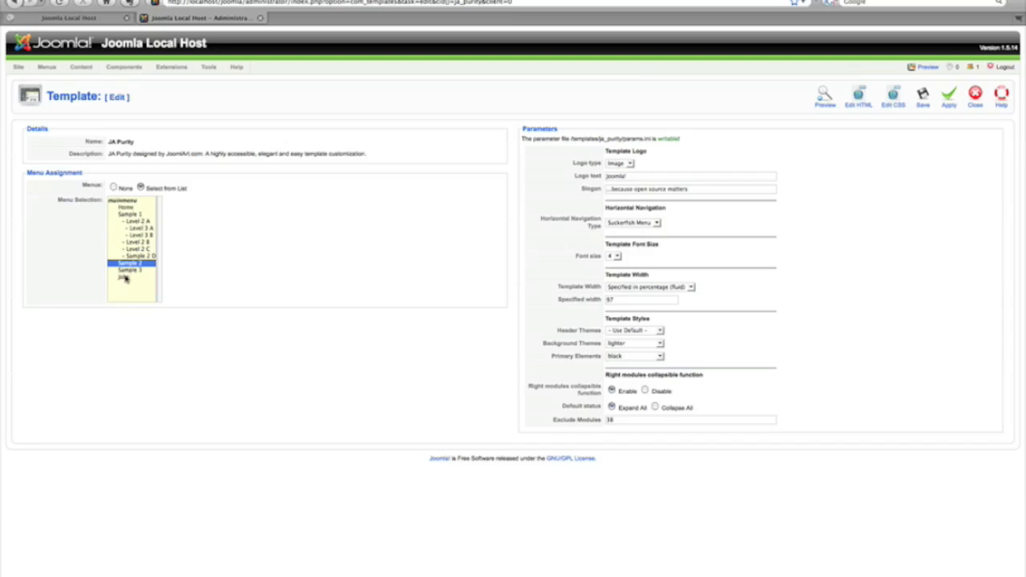
pyautogui.click(130, 275)
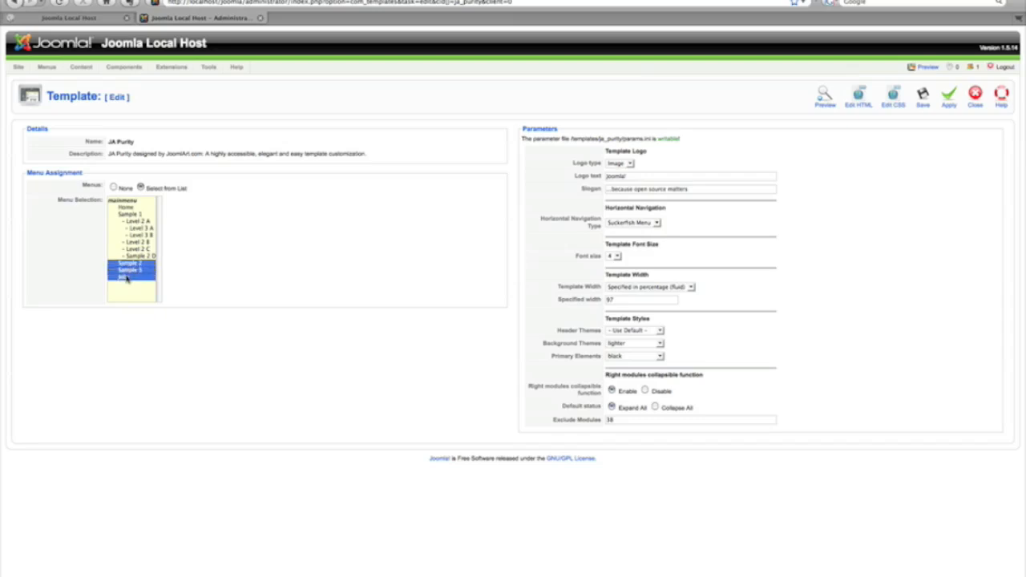
pyautogui.click(130, 263)
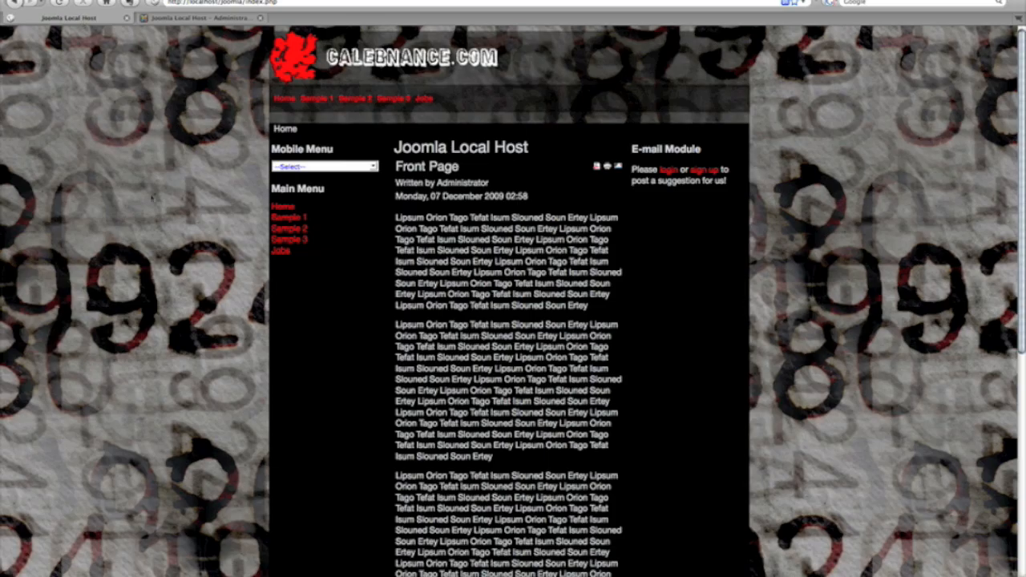
pyautogui.moveTo(337, 142)
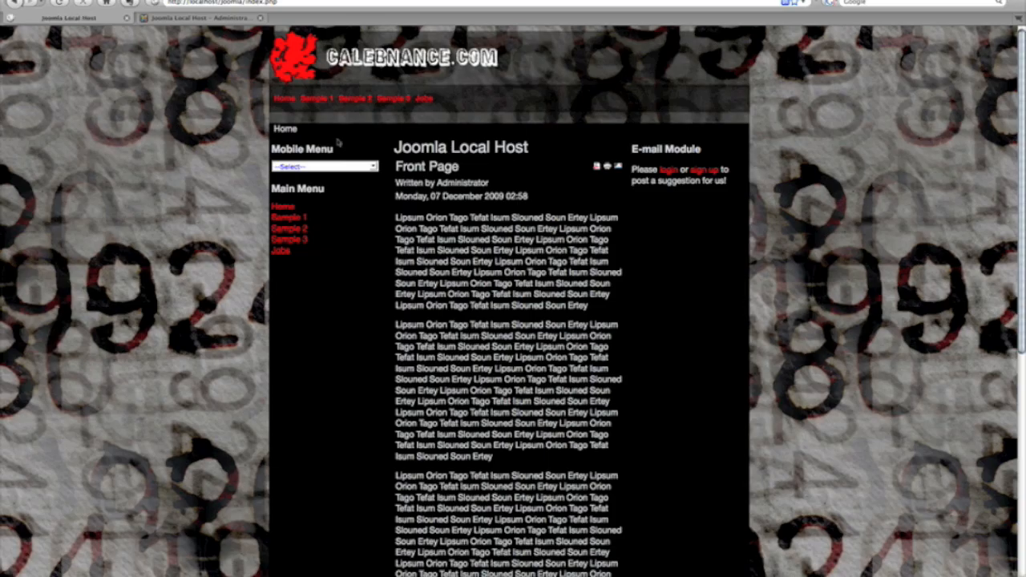
pyautogui.moveTo(303, 211)
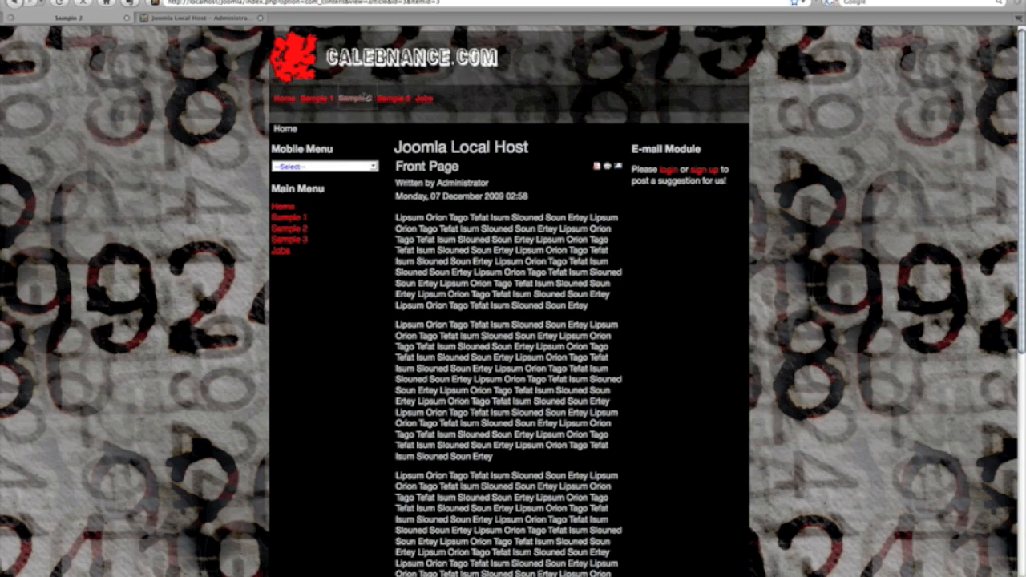
# Step: Visit the live Sample 2 page, then return Home
pyautogui.click(288, 228)
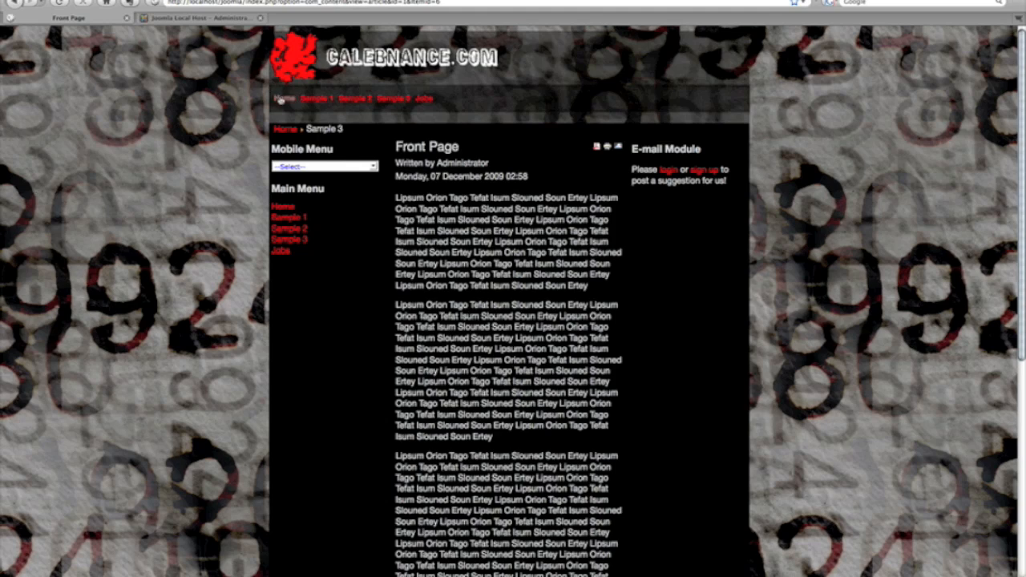
pyautogui.click(283, 98)
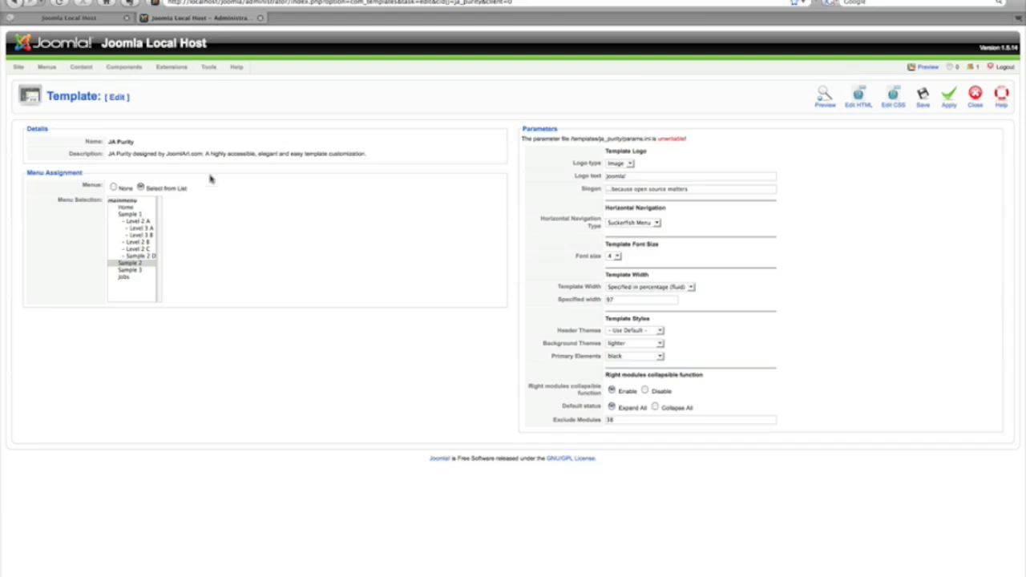
# Step: Set JA_Purity's menu assignment to None and save
pyautogui.click(114, 188)
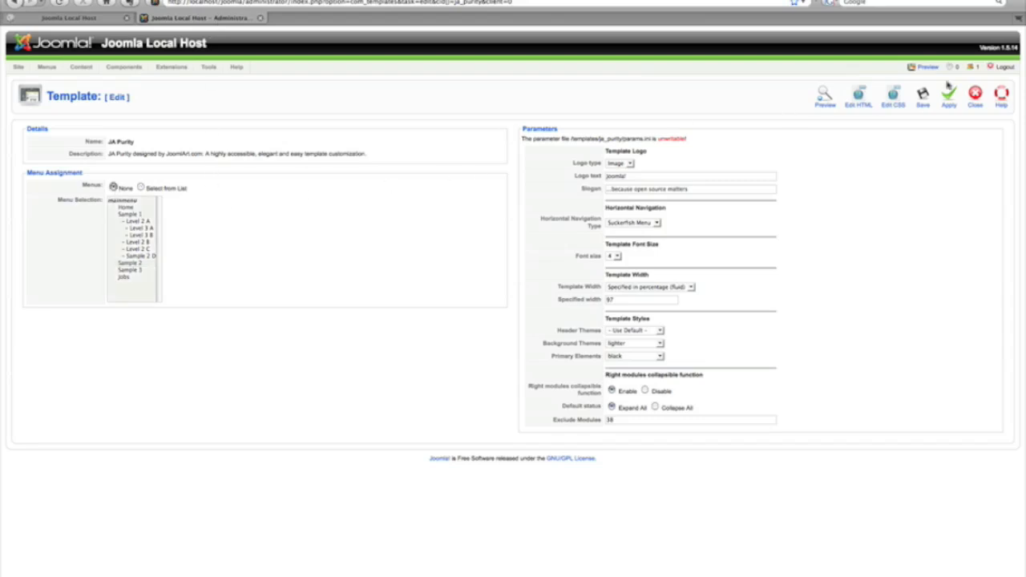
pyautogui.click(974, 96)
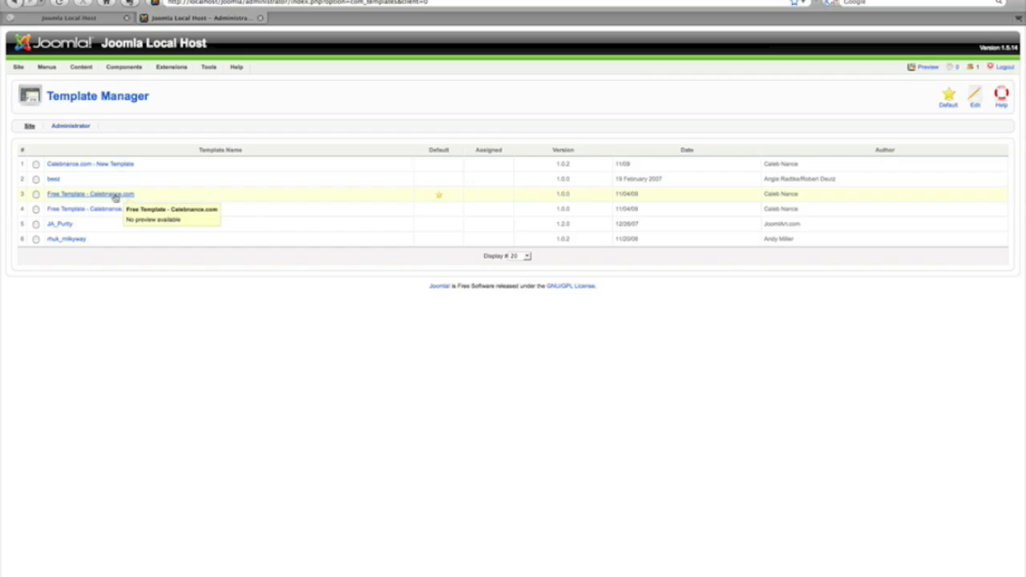
# Step: In Free Template - Calebnance.com settings, review Template Color options and keep black
pyautogui.click(91, 194)
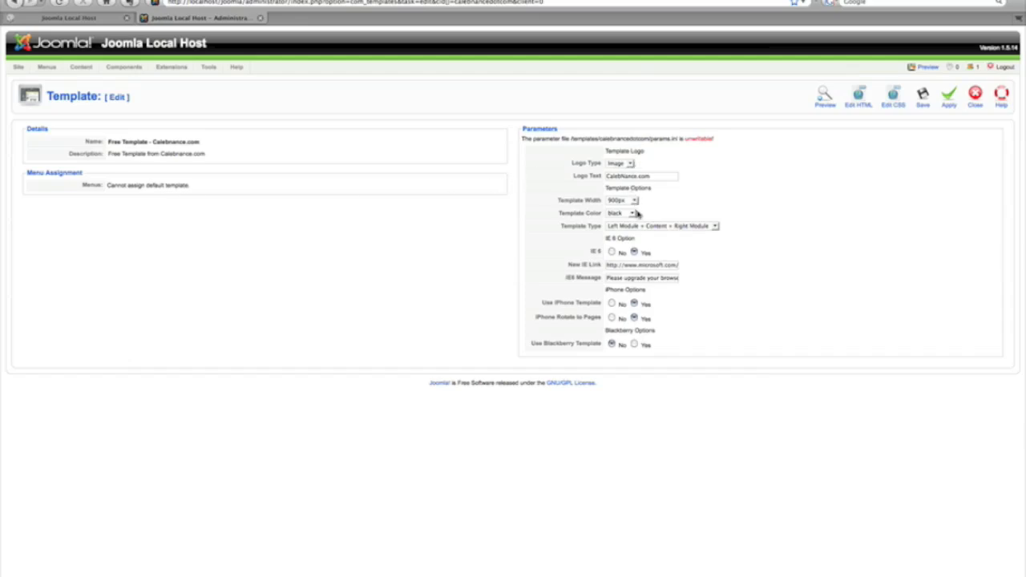
pyautogui.click(632, 213)
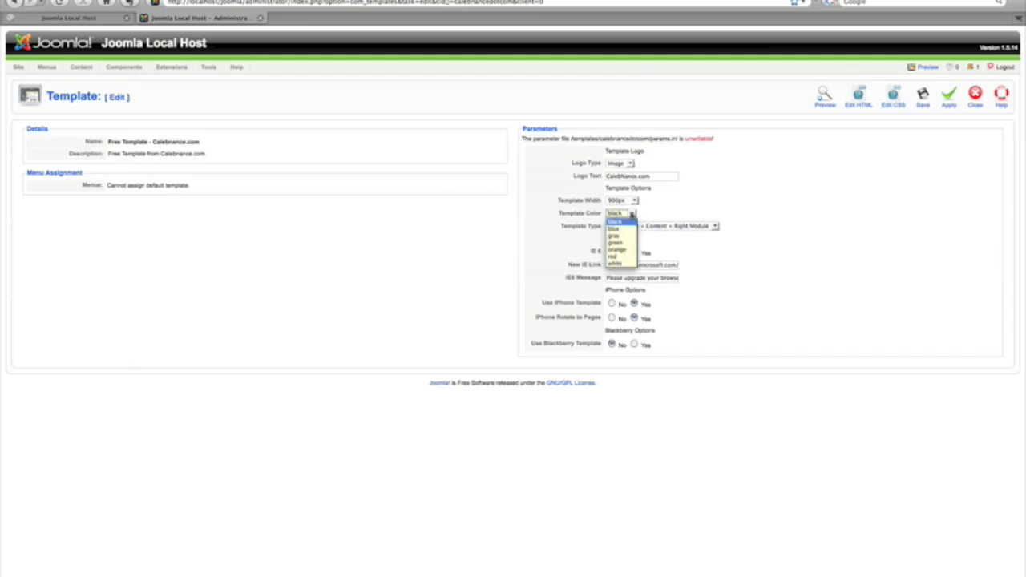
pyautogui.click(615, 221)
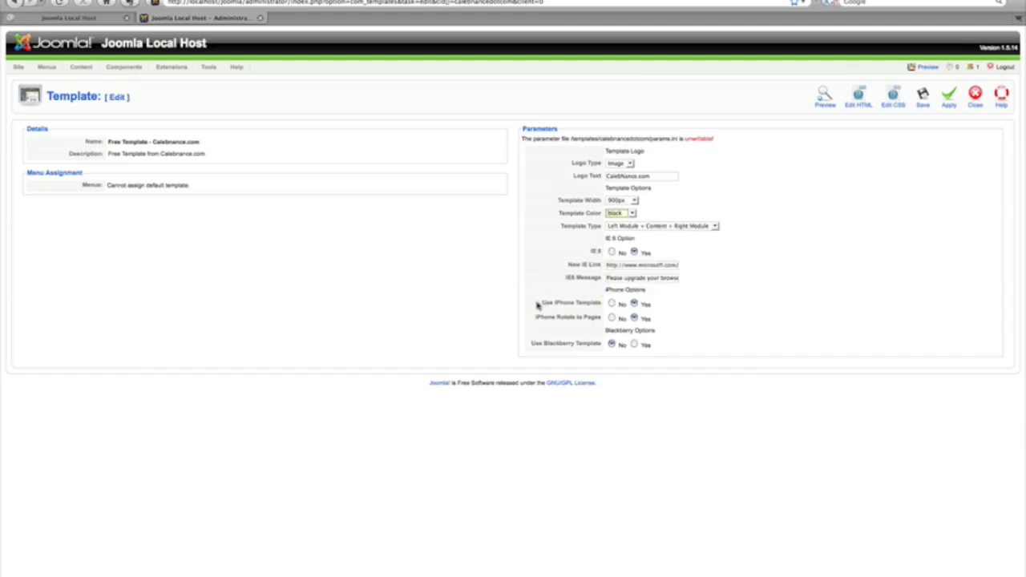
pyautogui.moveTo(561, 303)
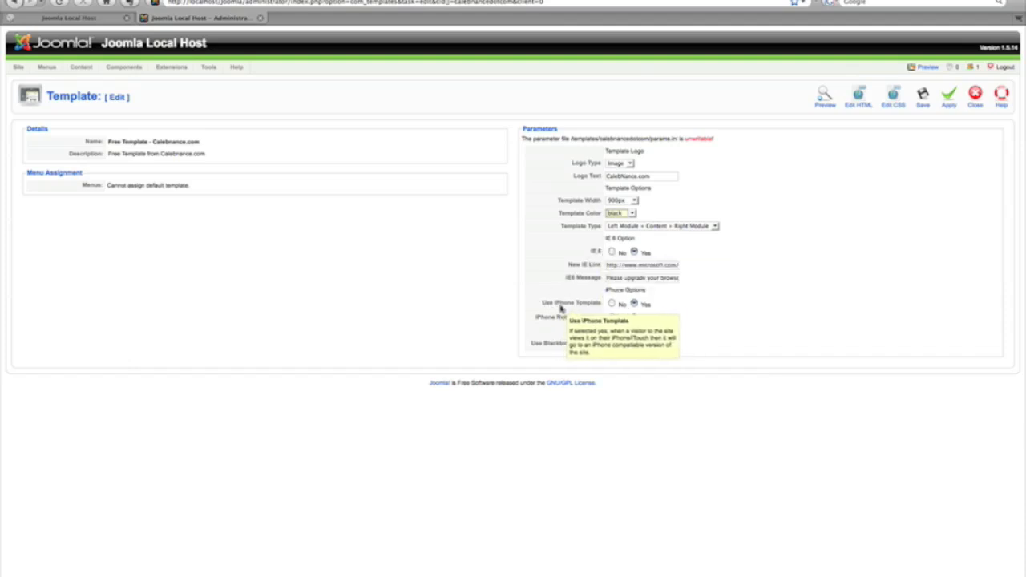
pyautogui.moveTo(535, 317)
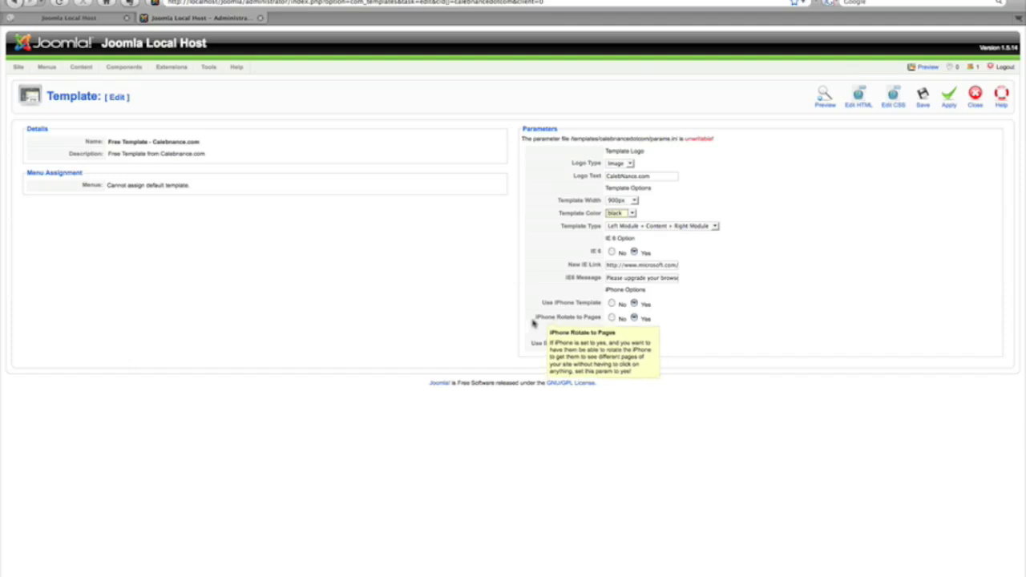
pyautogui.moveTo(499, 303)
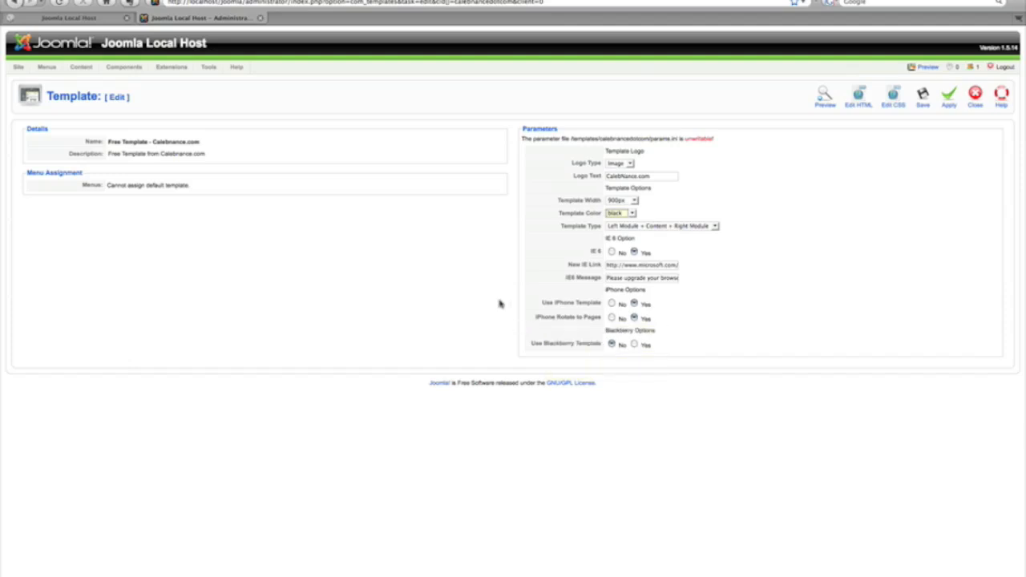
pyautogui.moveTo(690, 324)
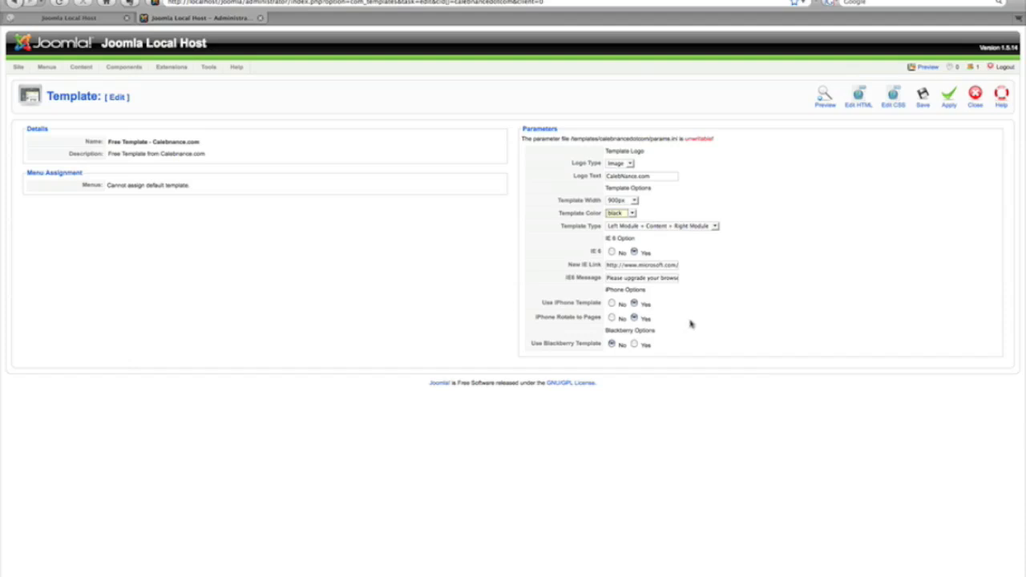
pyautogui.moveTo(704, 322)
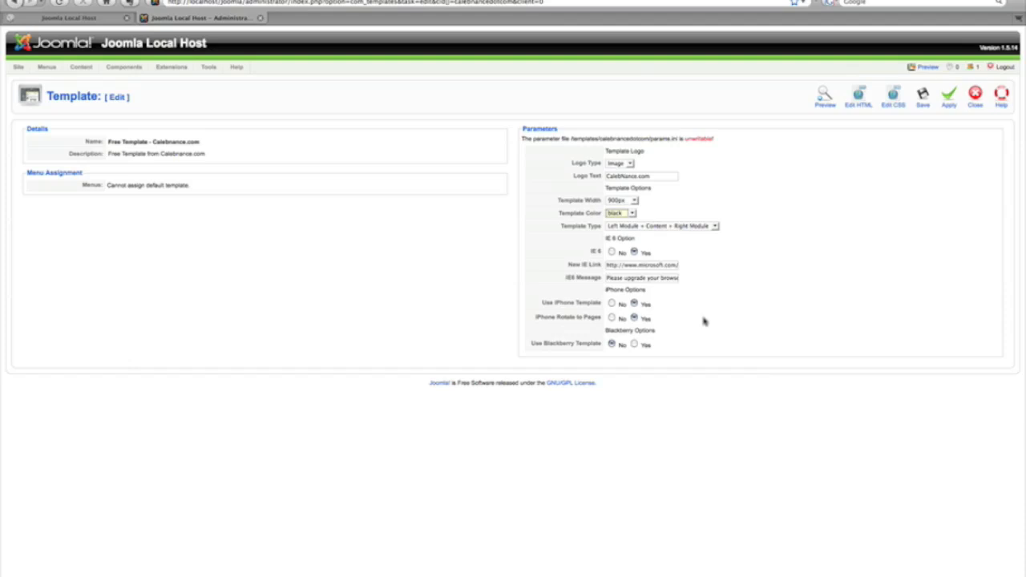
pyautogui.moveTo(707, 289)
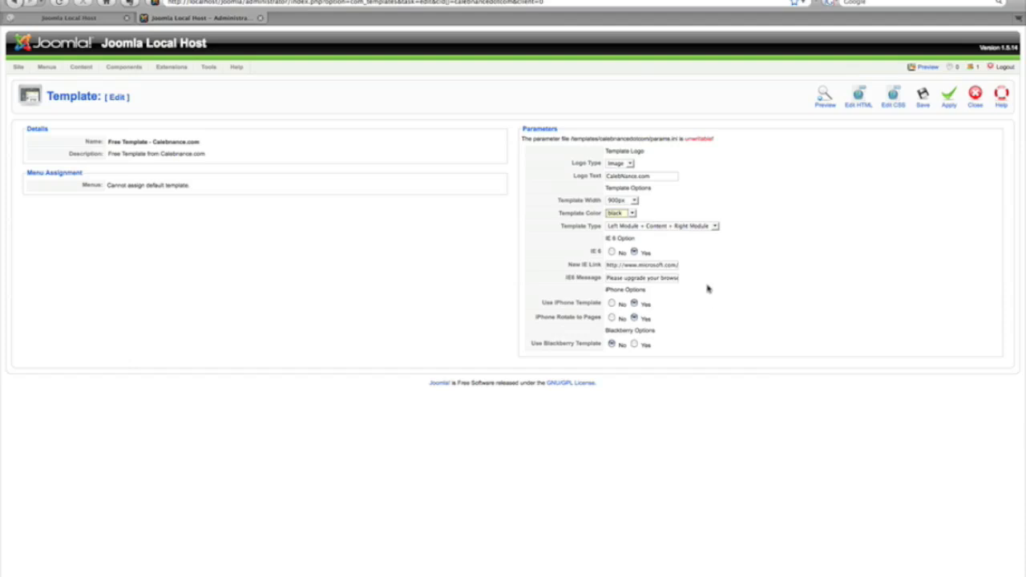
# Step: Keep the Left Module + Content + Right Module layout and other parameters unchanged, then save the Calebnance template
pyautogui.click(714, 225)
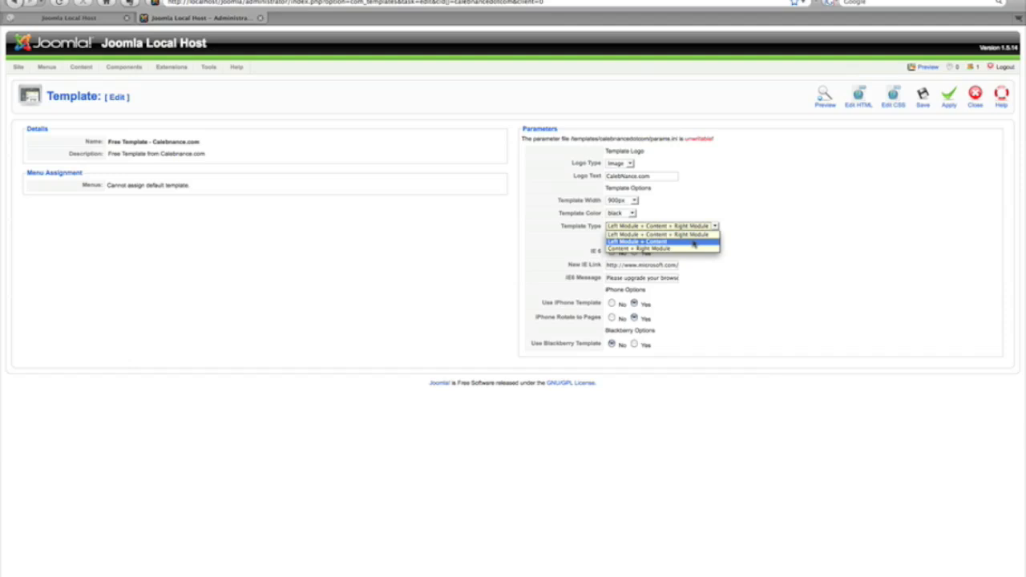
pyautogui.moveTo(660, 248)
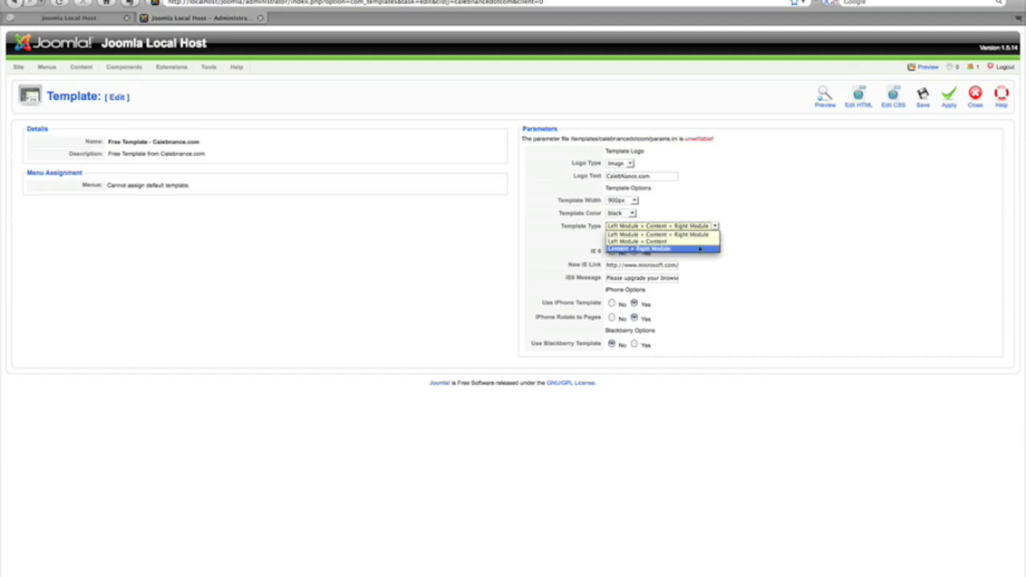
pyautogui.click(659, 226)
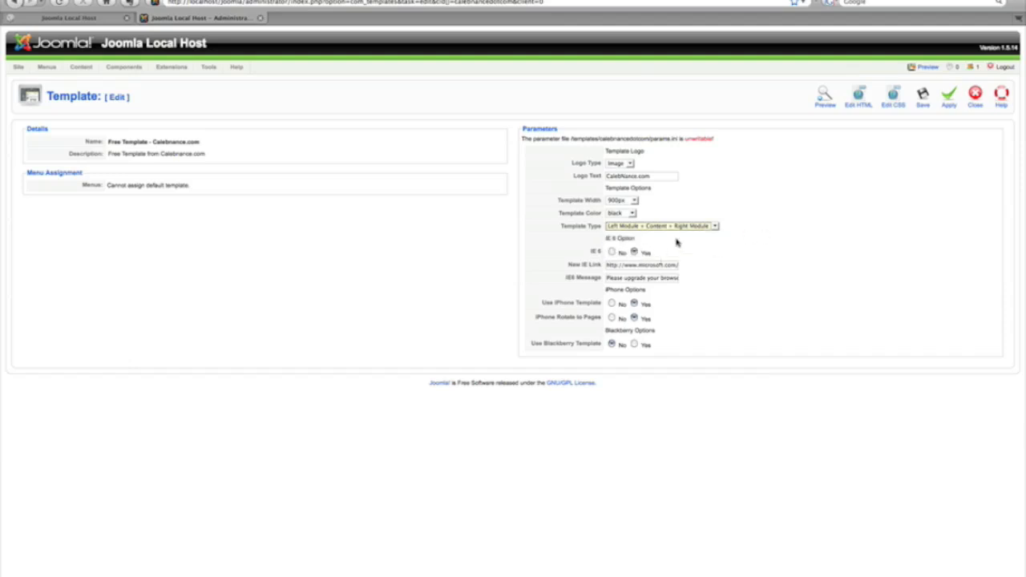
pyautogui.moveTo(716, 243)
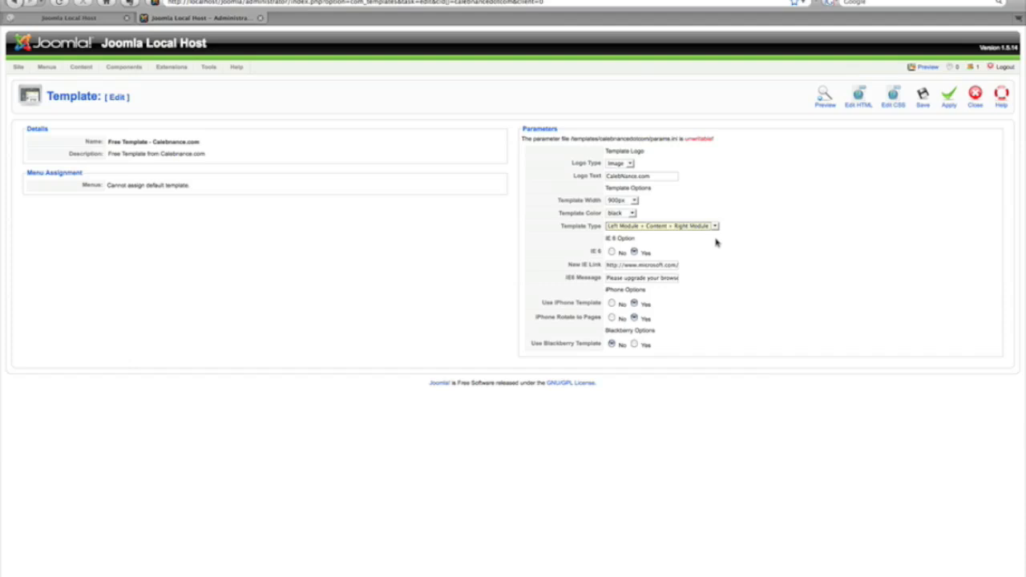
pyautogui.moveTo(593, 339)
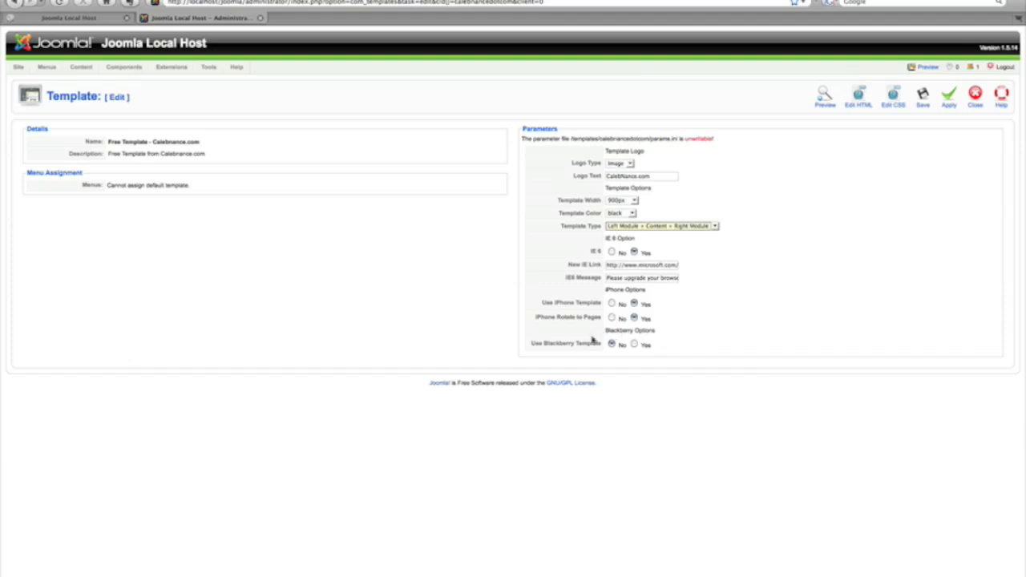
pyautogui.moveTo(680, 340)
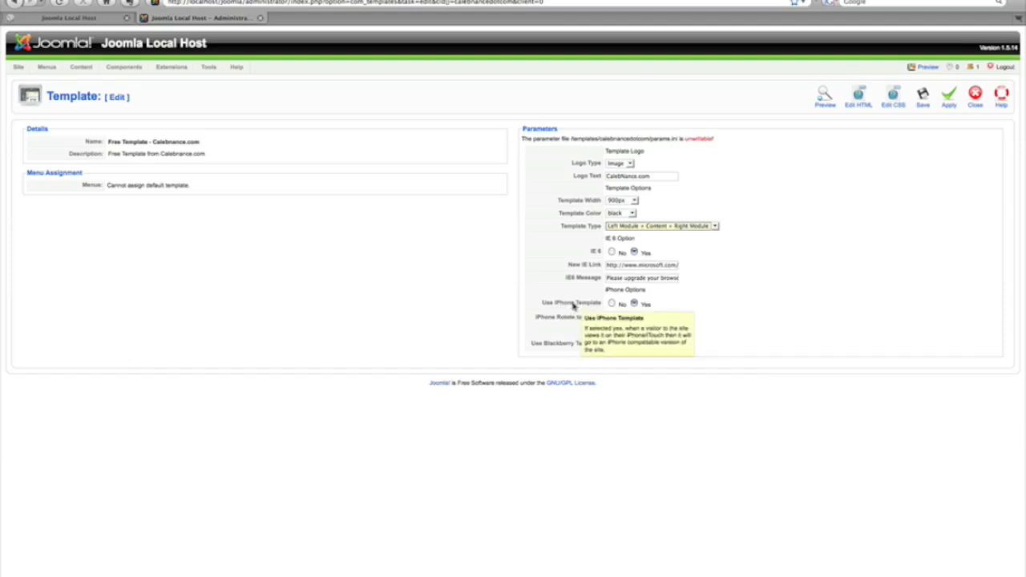
pyautogui.moveTo(579, 316)
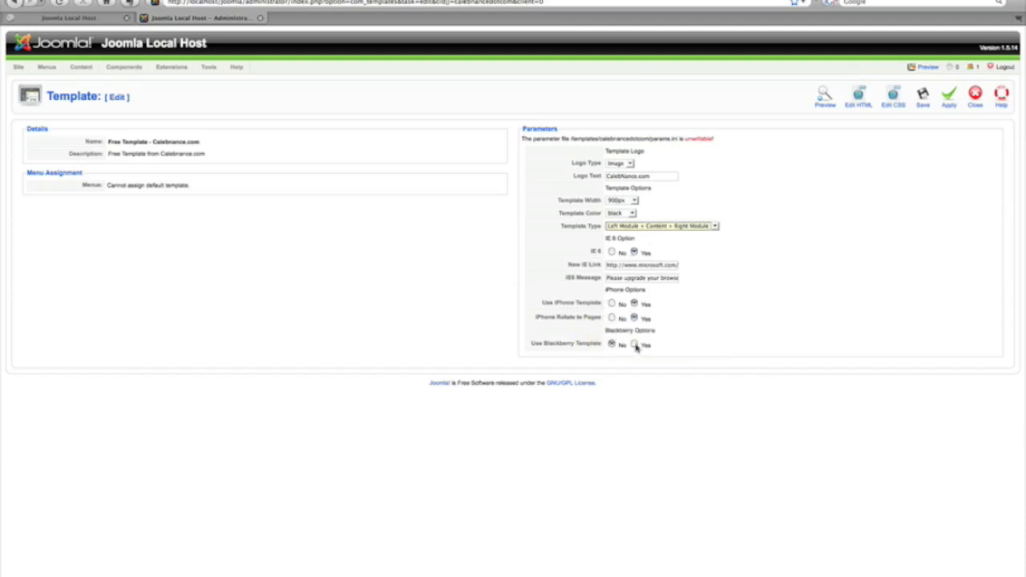
pyautogui.click(612, 345)
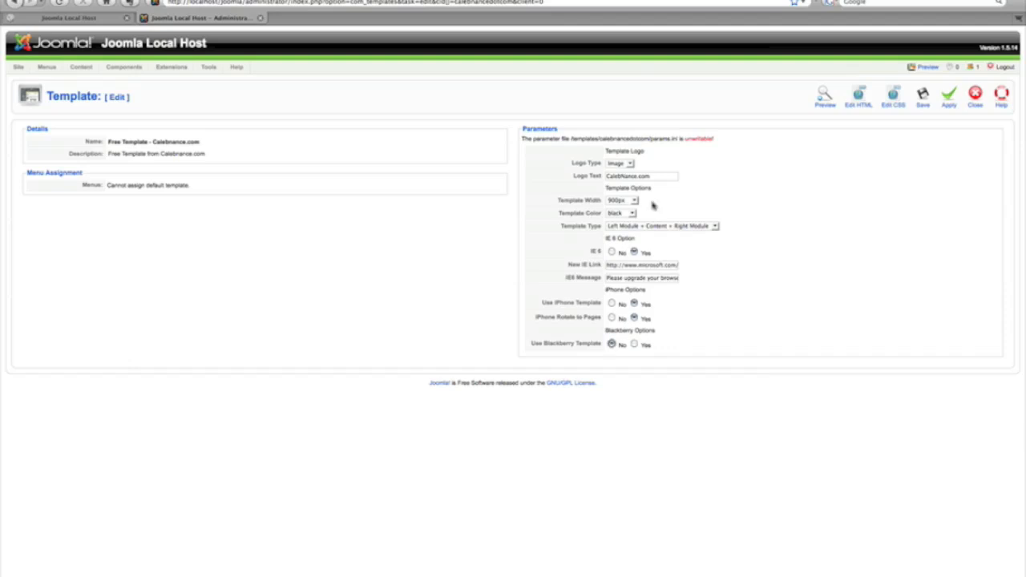
pyautogui.click(921, 97)
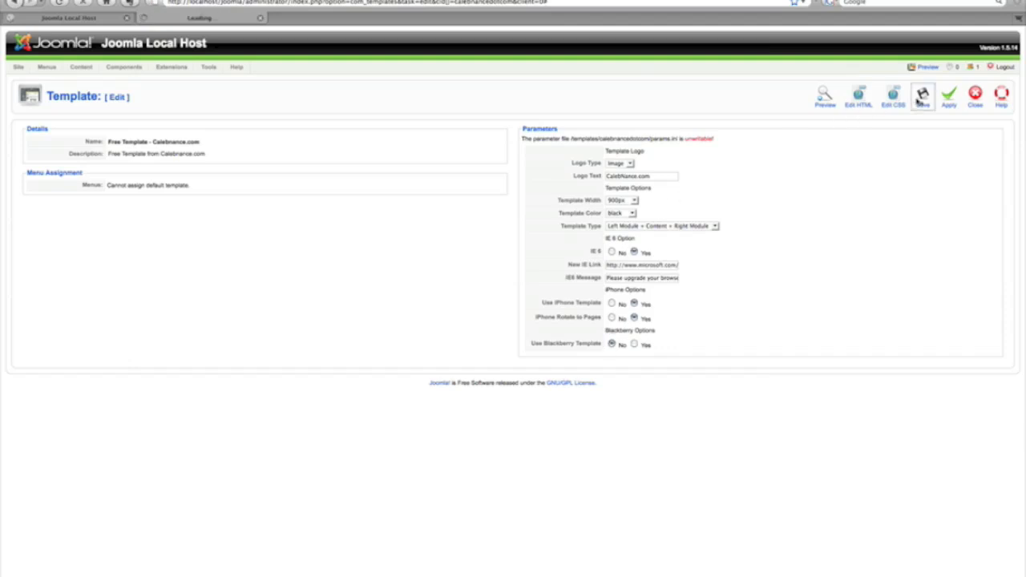
# Step: Return to the Template Manager's site templates list after the Calebnance settings are saved
pyautogui.click(974, 97)
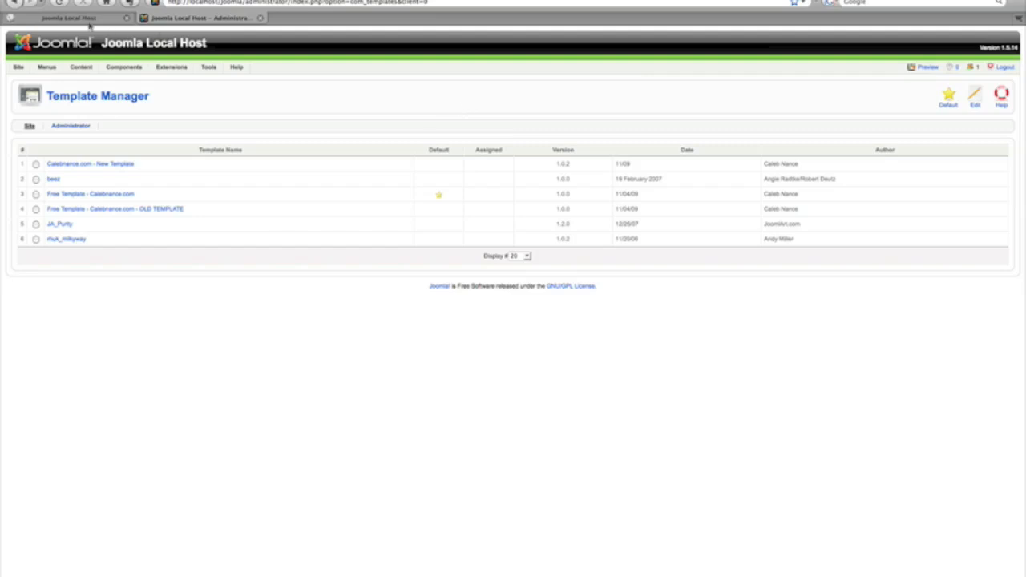
pyautogui.moveTo(68, 18)
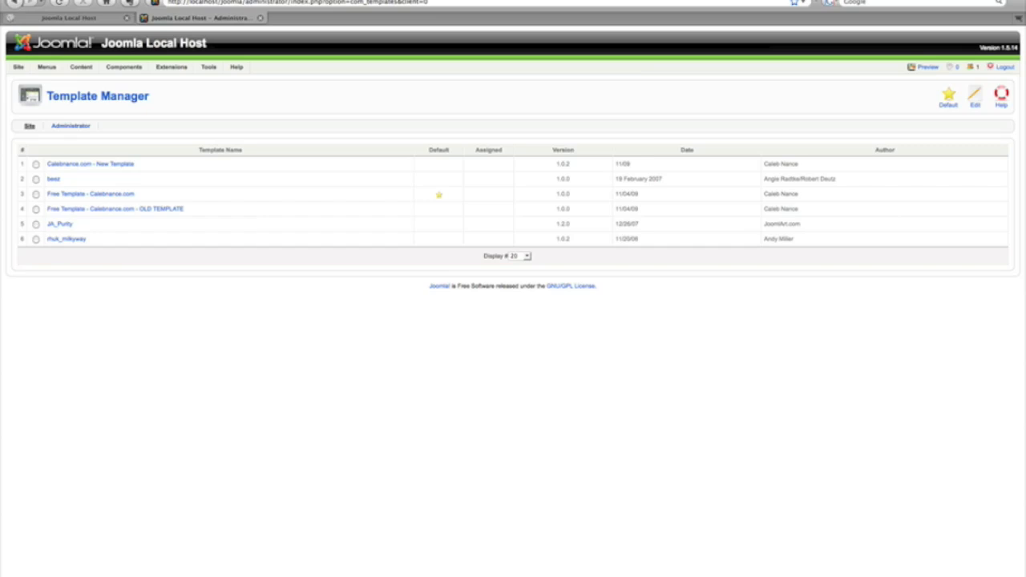
pyautogui.moveTo(303, 432)
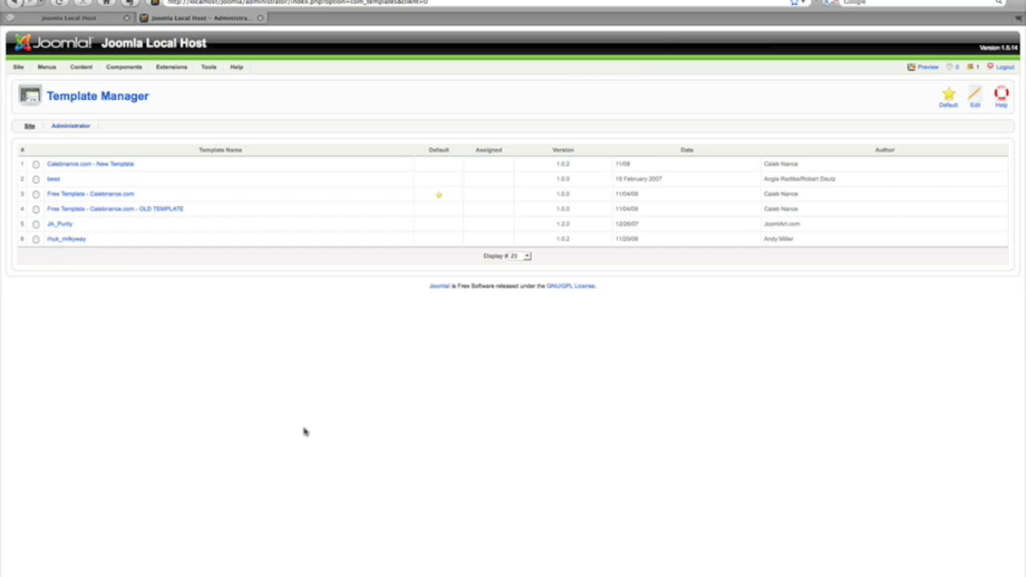